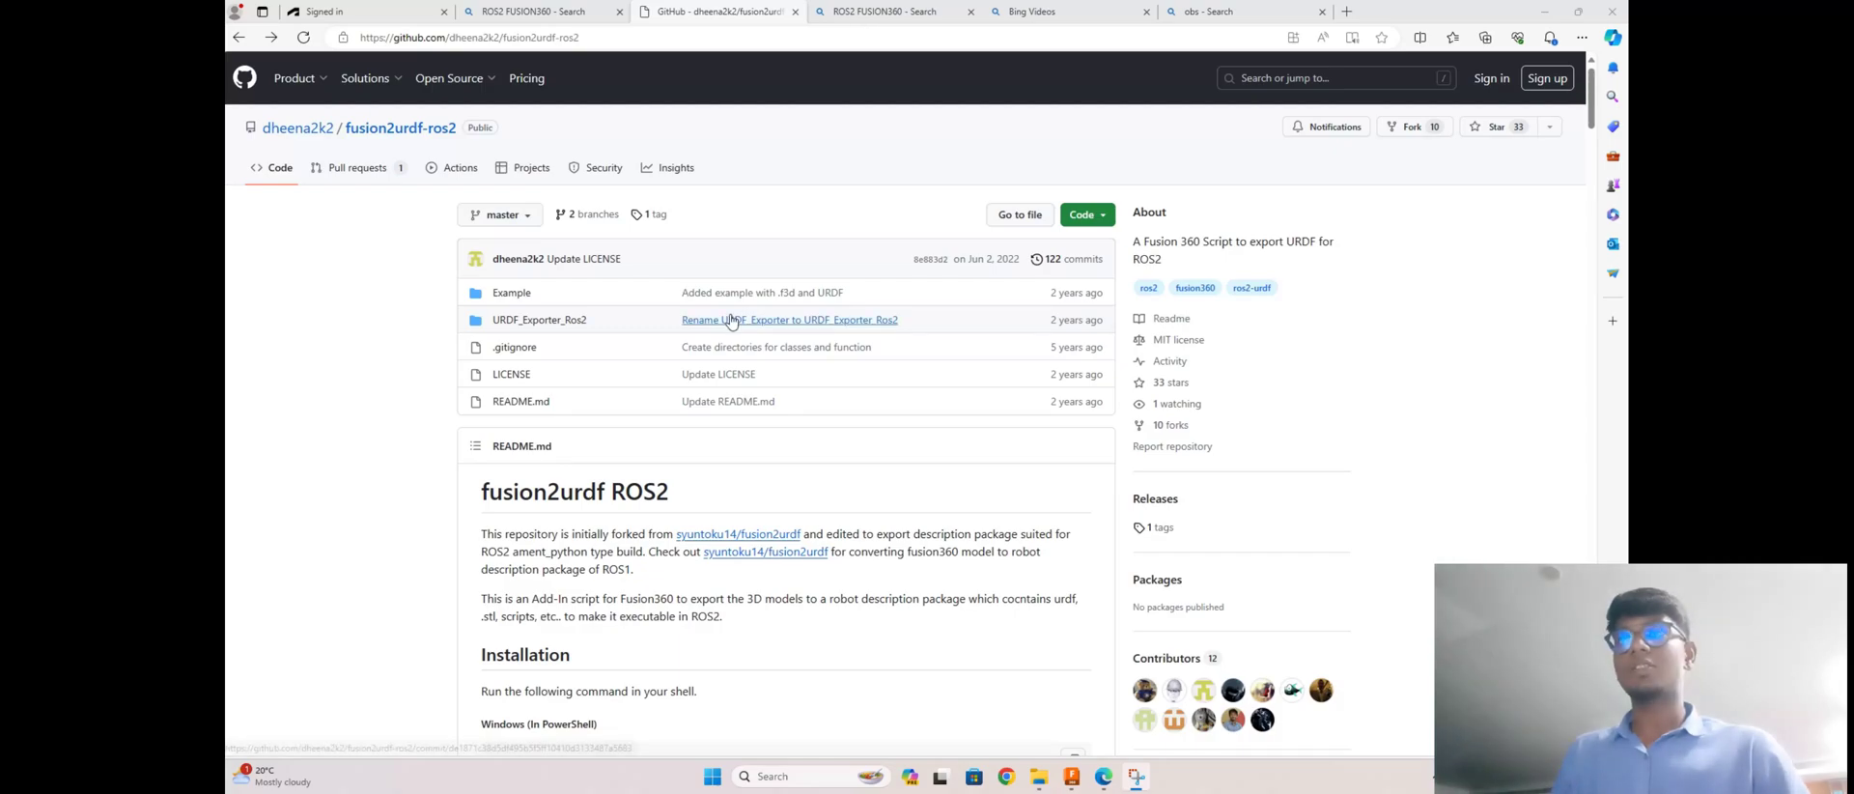
Step: Read the README, then download the fusion2urdf-ros2 repository as a ZIP via the Code menu
scroll("down", 3)
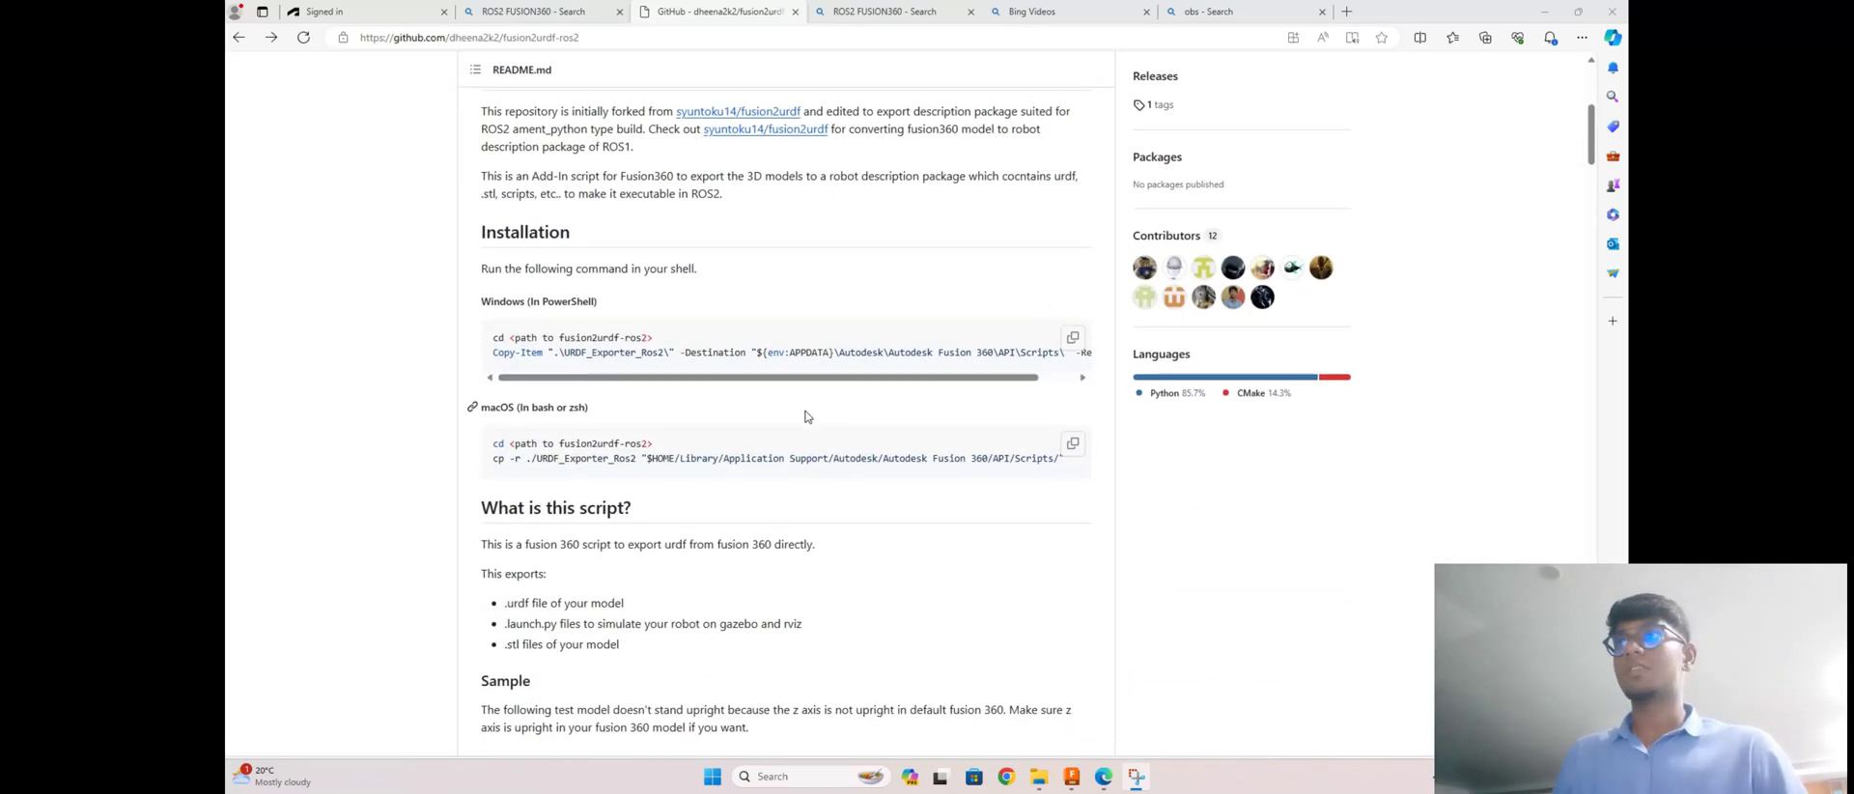
scroll("down", 3)
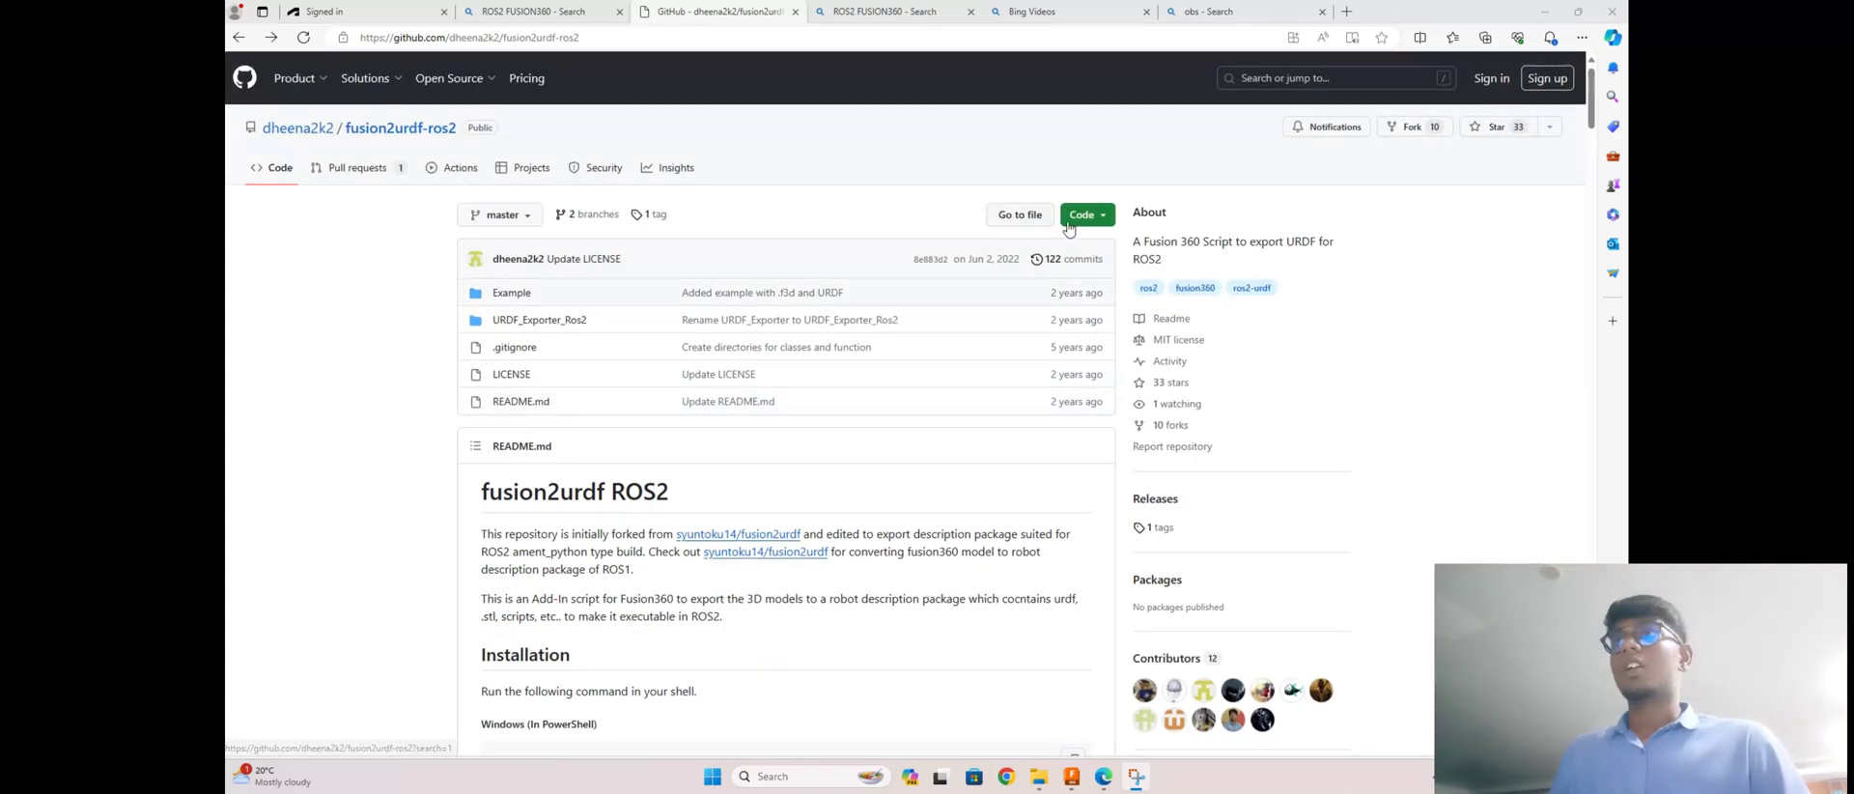
left_click(1079, 214)
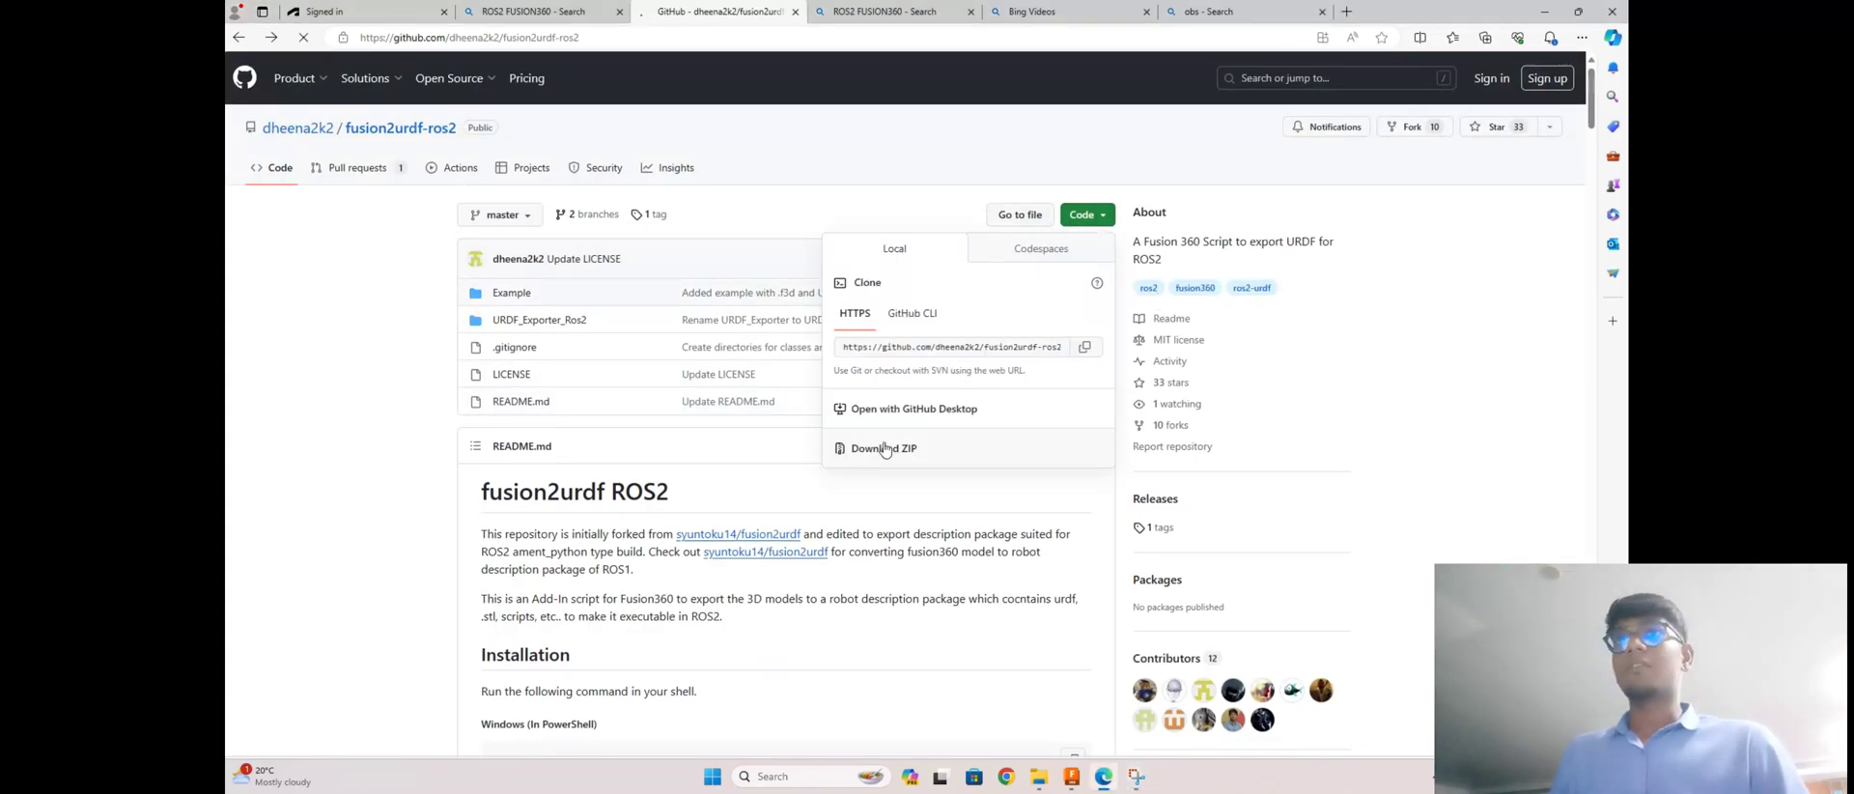
left_click(885, 448)
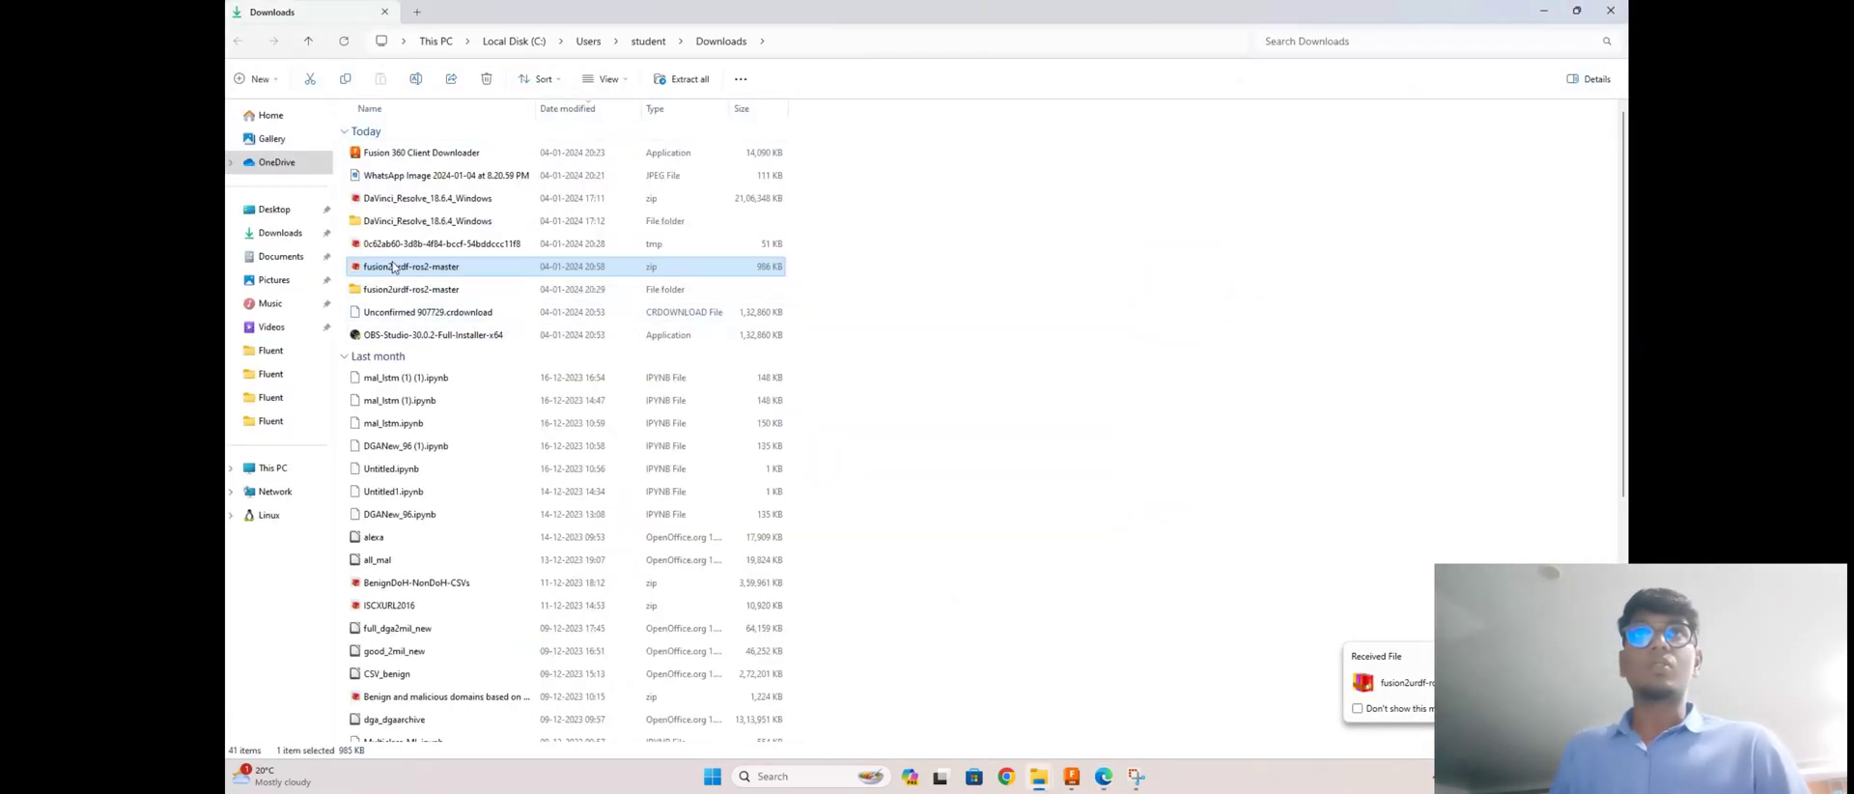
Step: Extract the fusion2urdf-ros2-master ZIP into the suggested Downloads folder
right_click(410, 266)
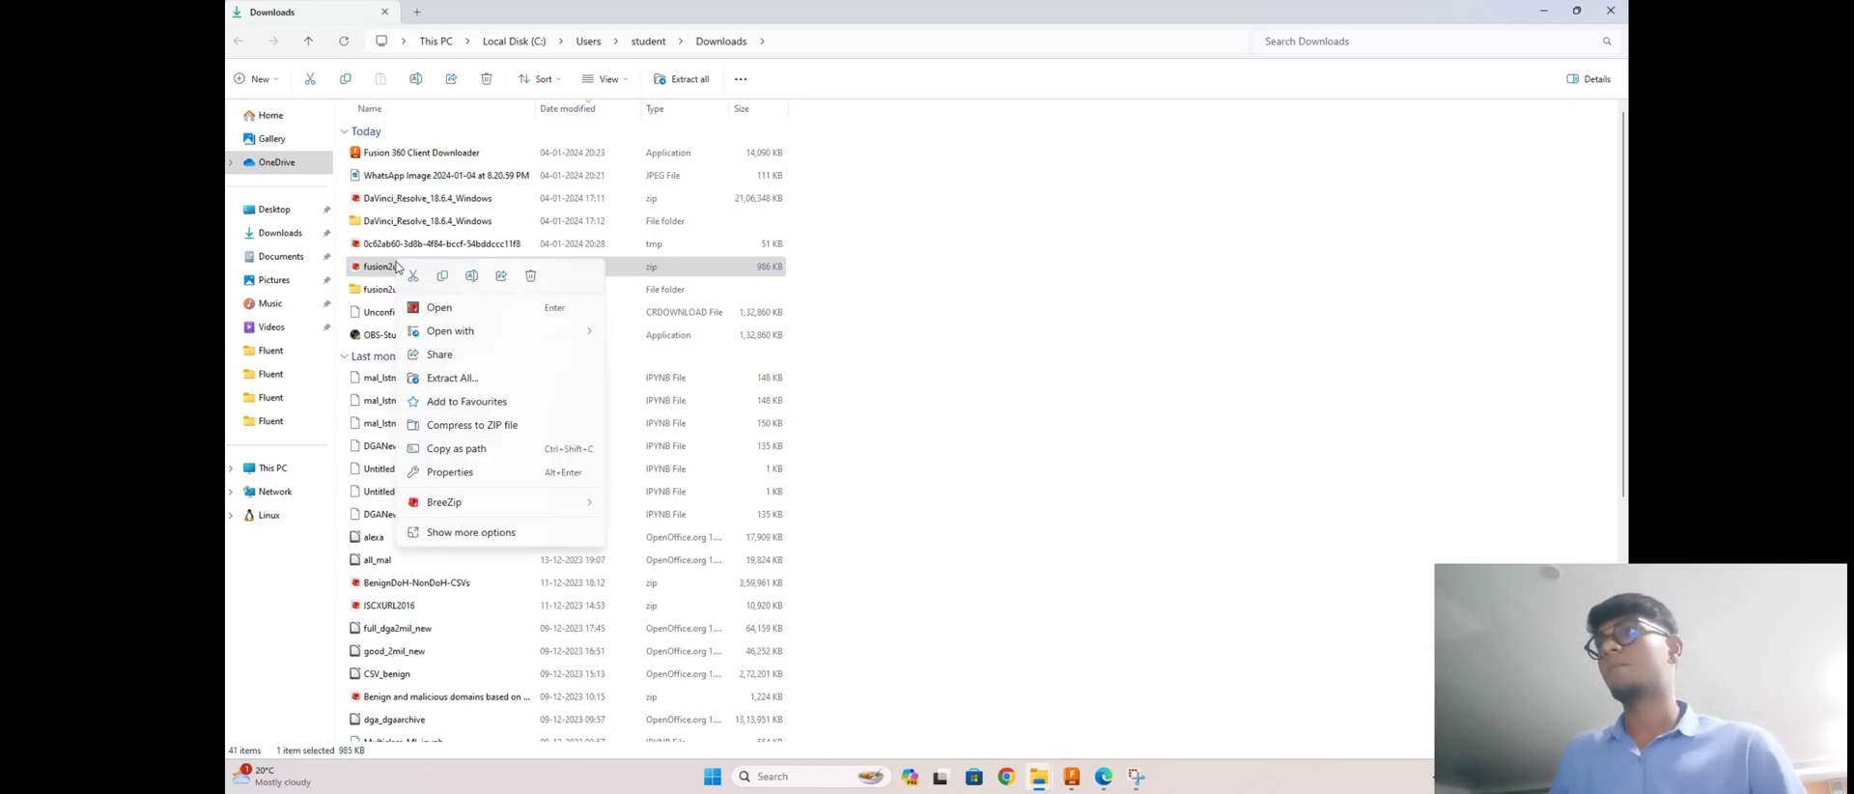
left_click(452, 376)
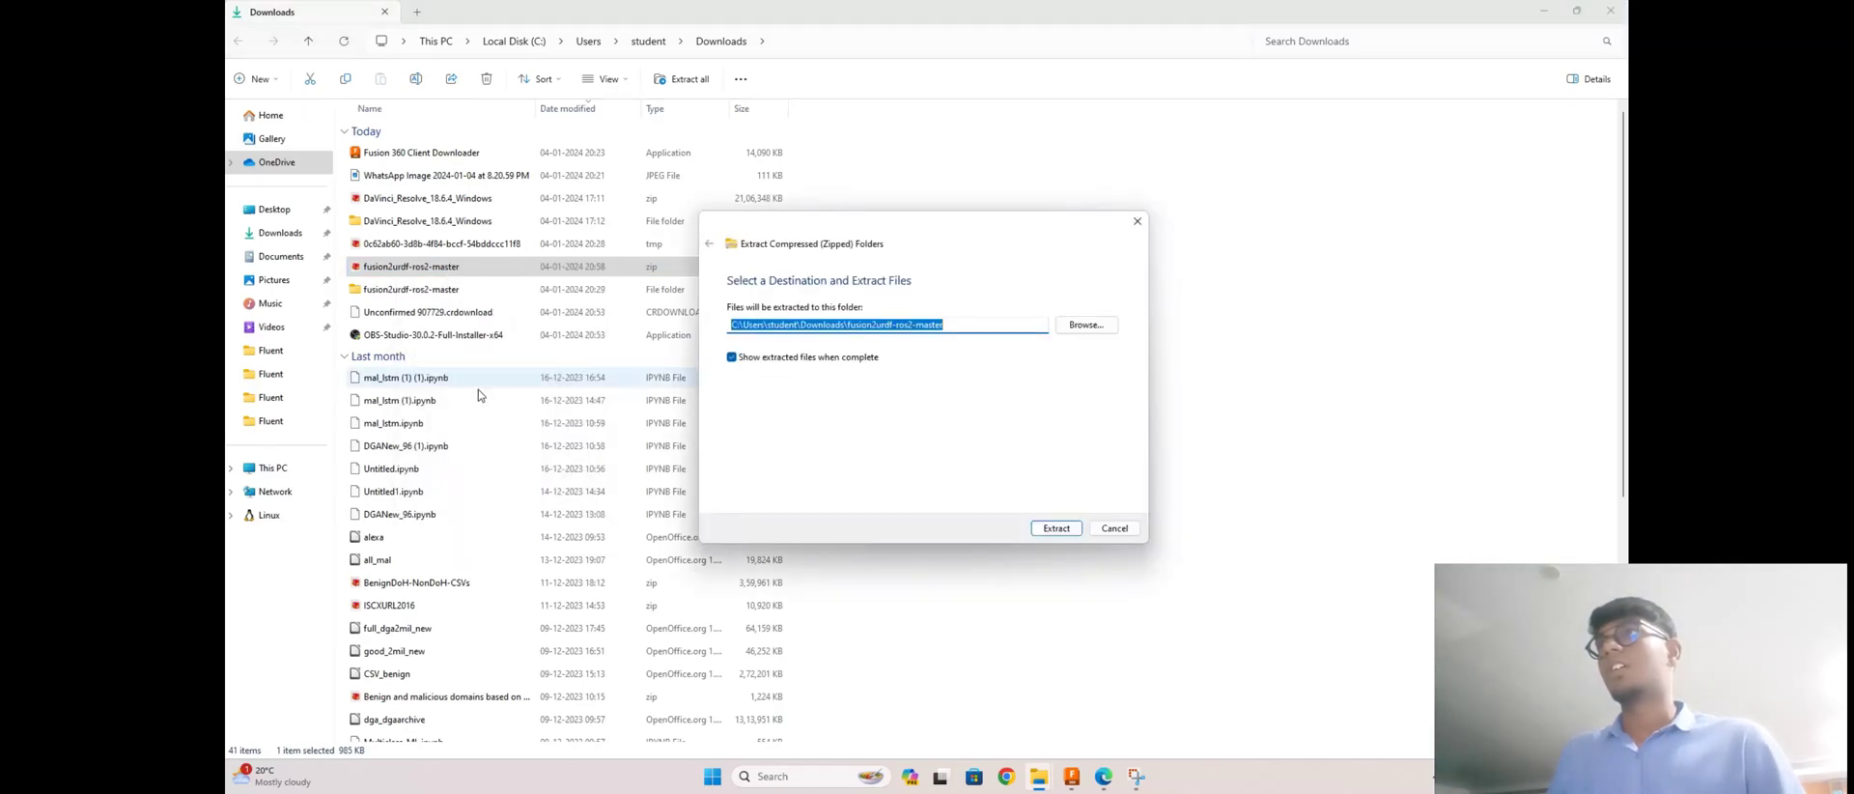
left_click(1054, 527)
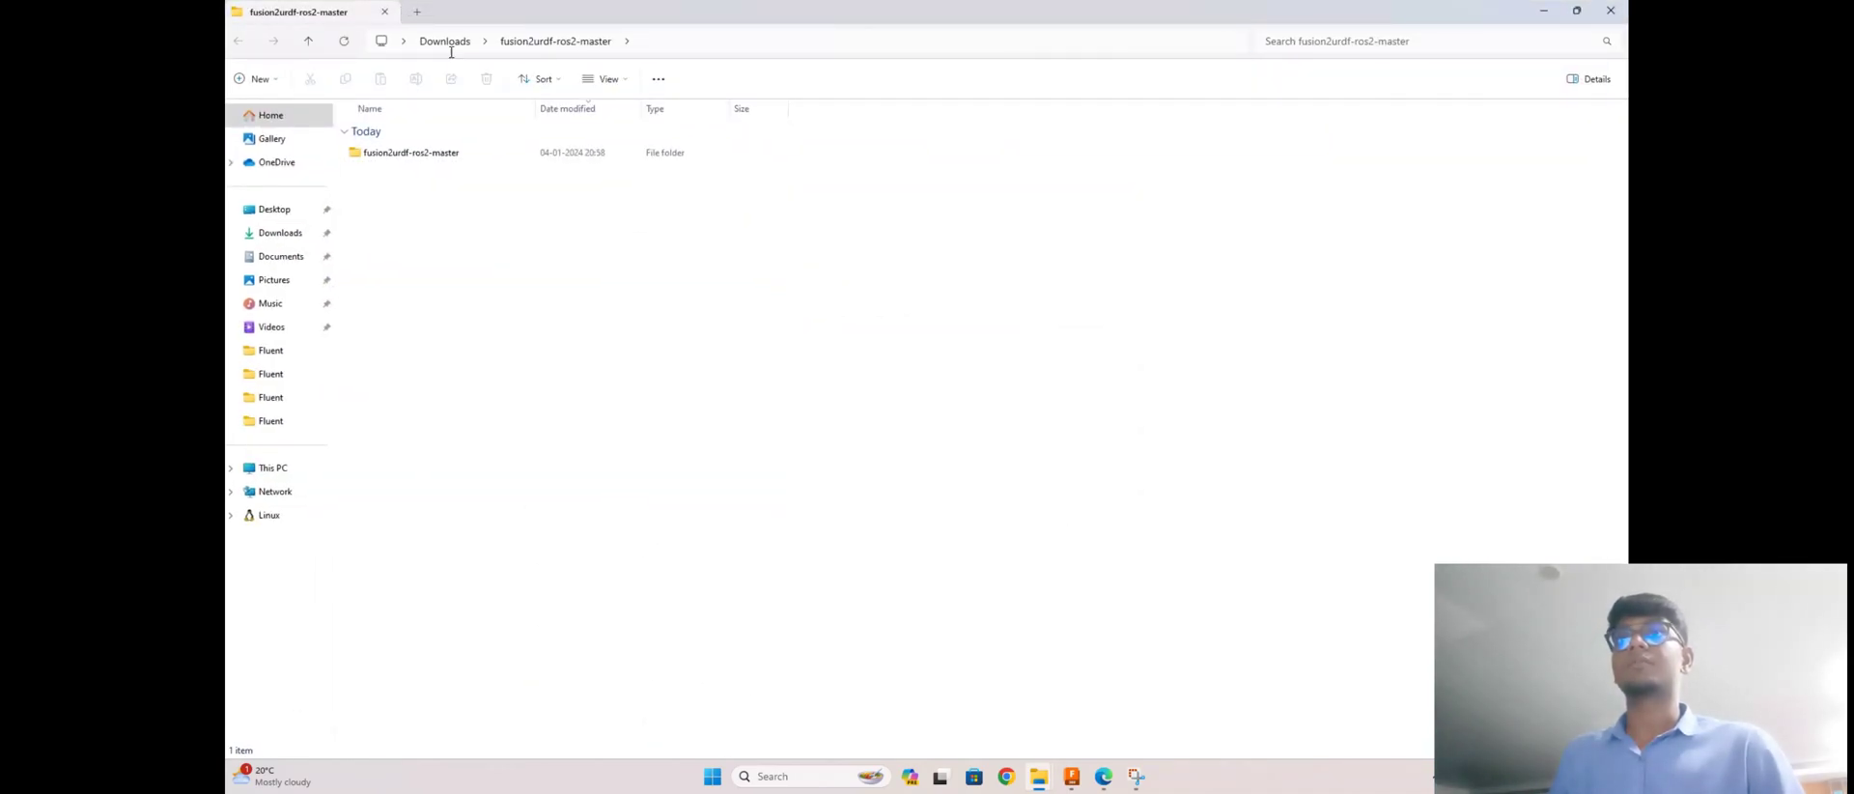
Step: Navigate into the nested fusion2urdf-ros2-master folder containing URDF_Exporter_Ros2
left_click(445, 40)
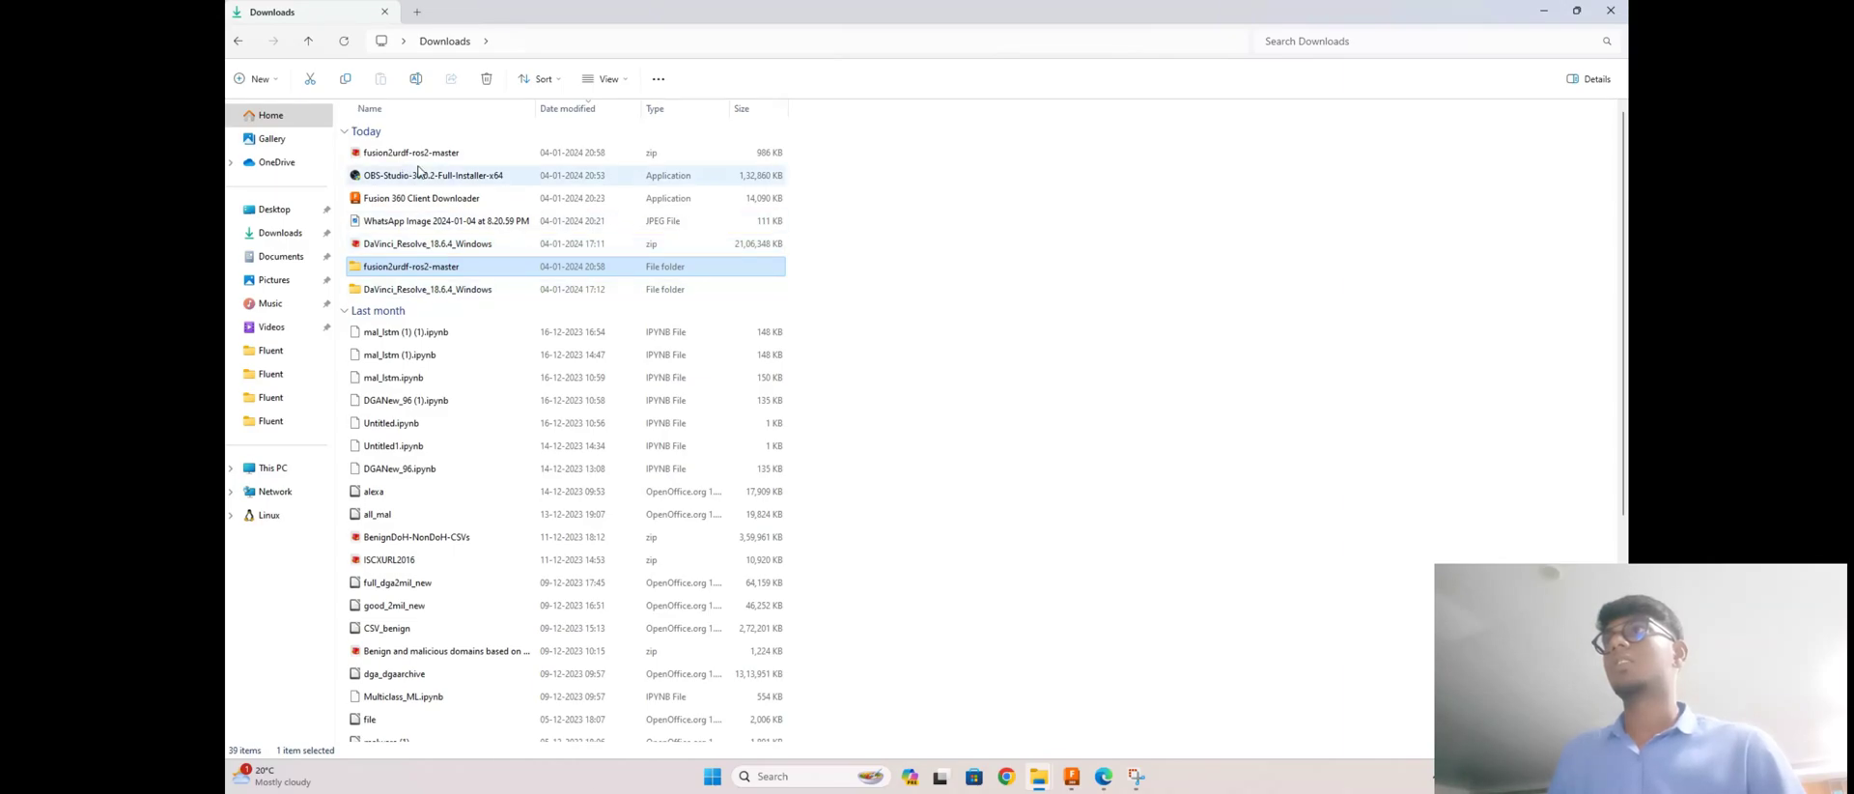
left_click(412, 151)
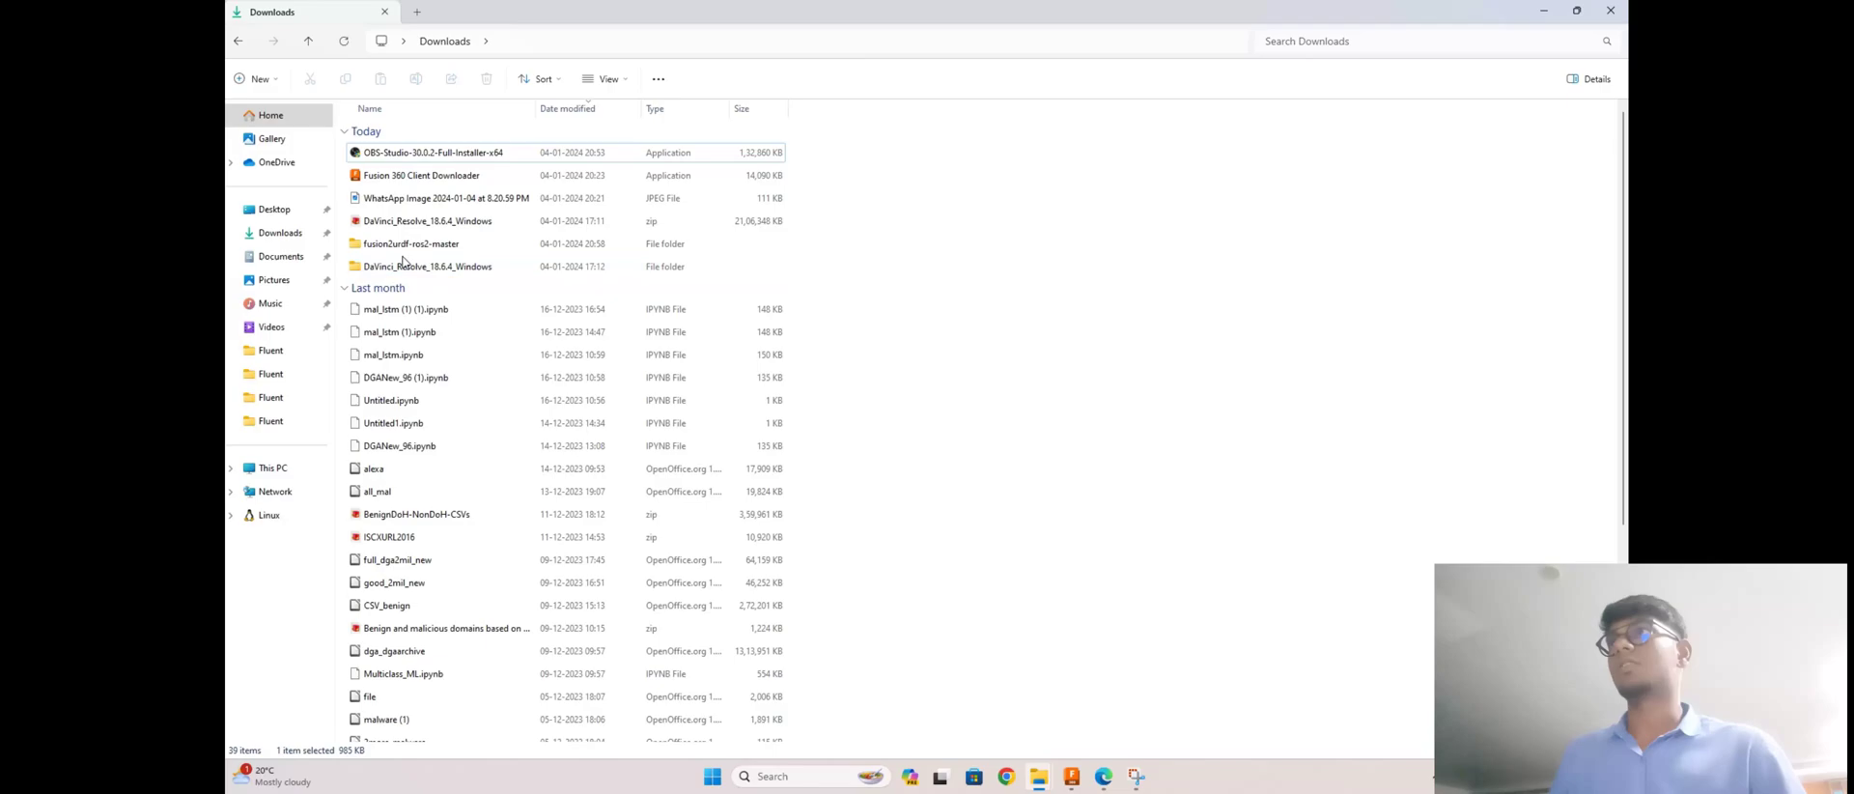
double_click(411, 244)
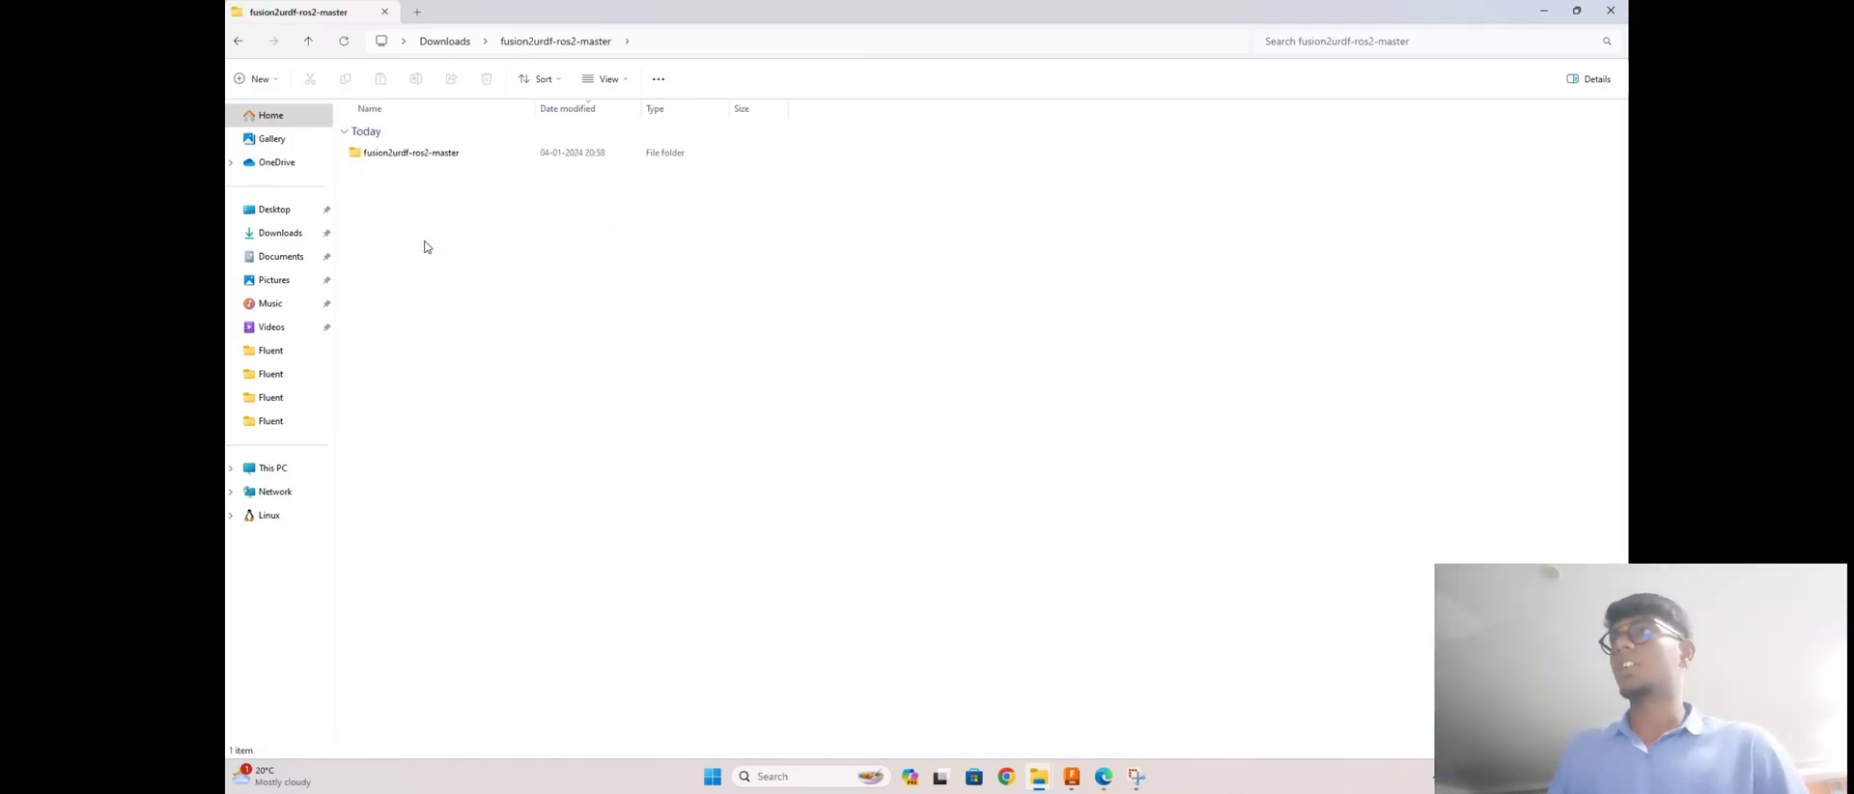
double_click(411, 151)
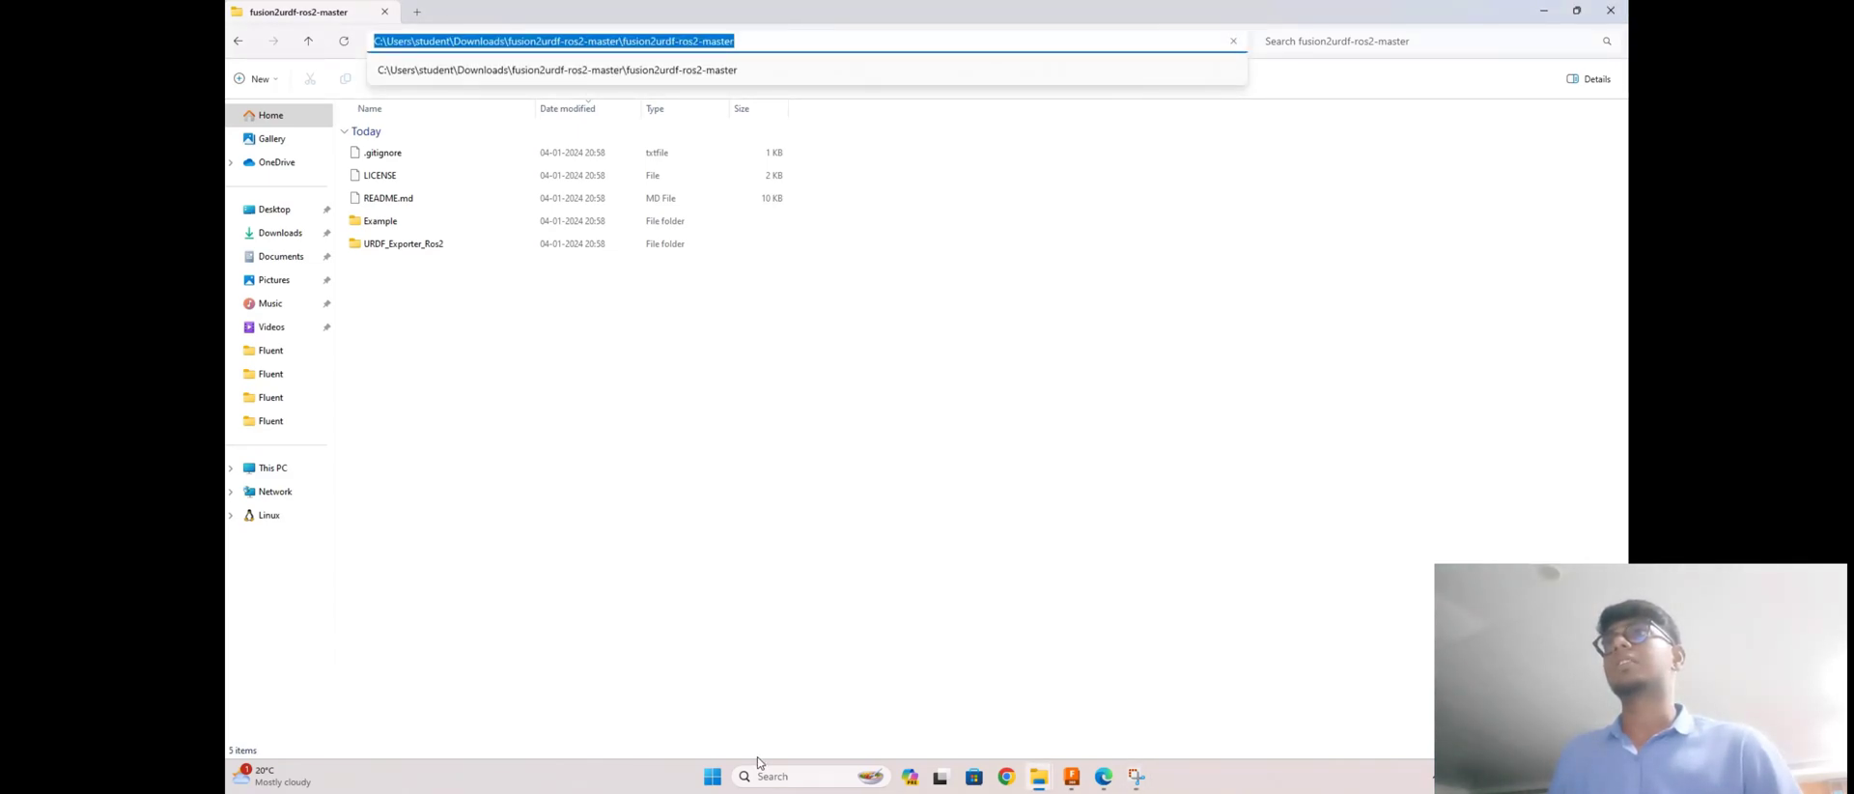
Step: Launch Windows PowerShell from the taskbar search by searching 'POW'
left_click(773, 777)
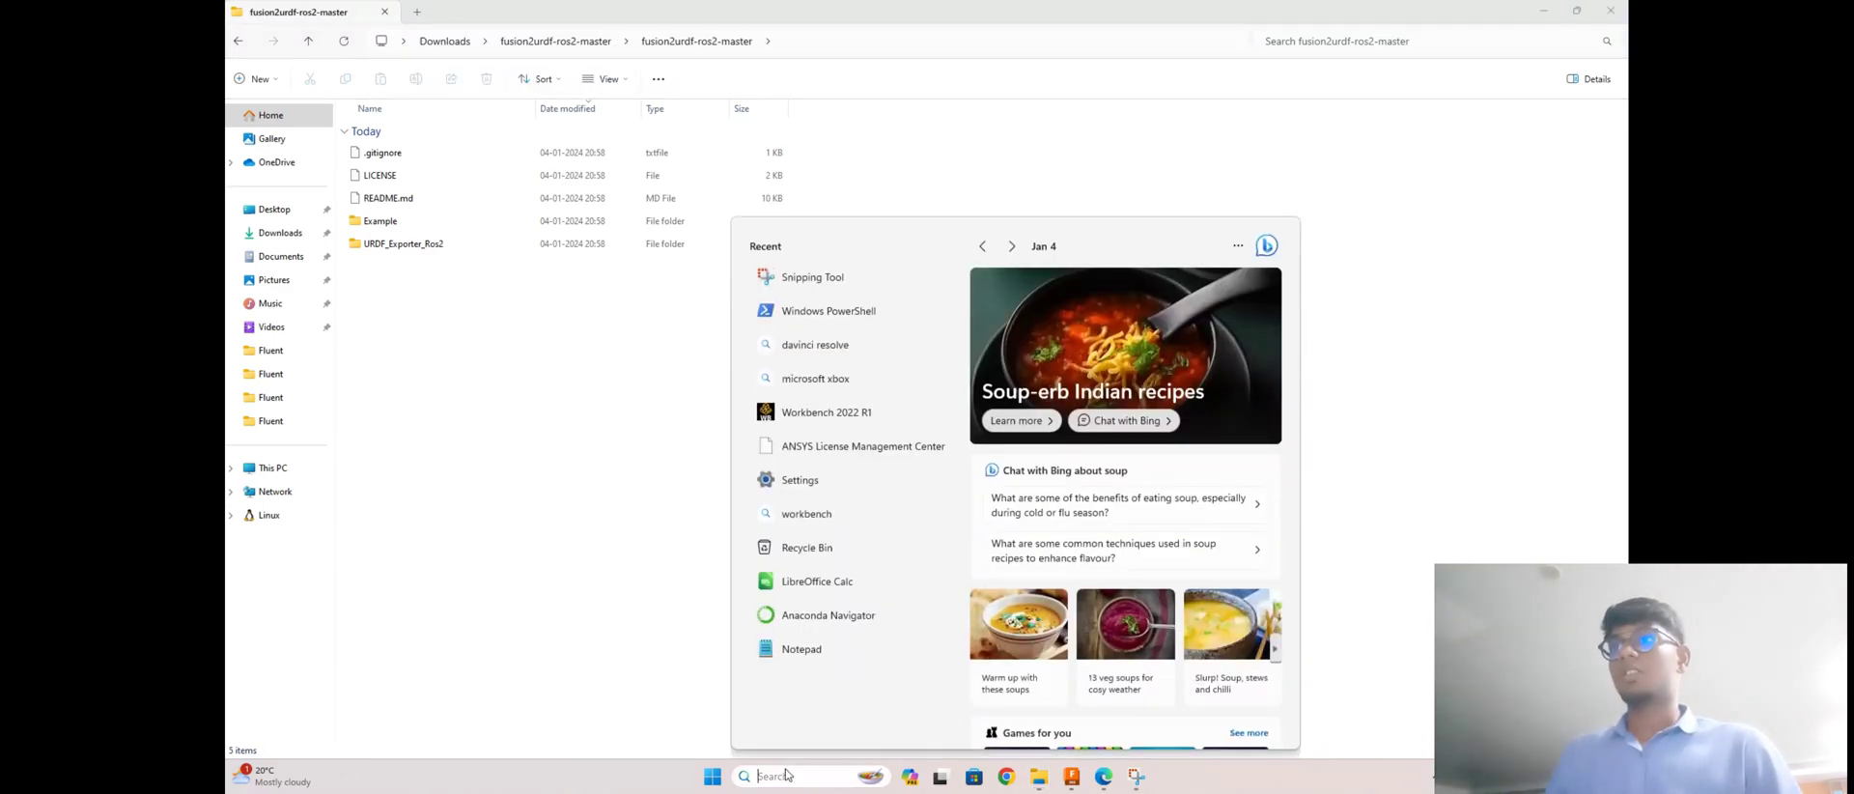
type("POW")
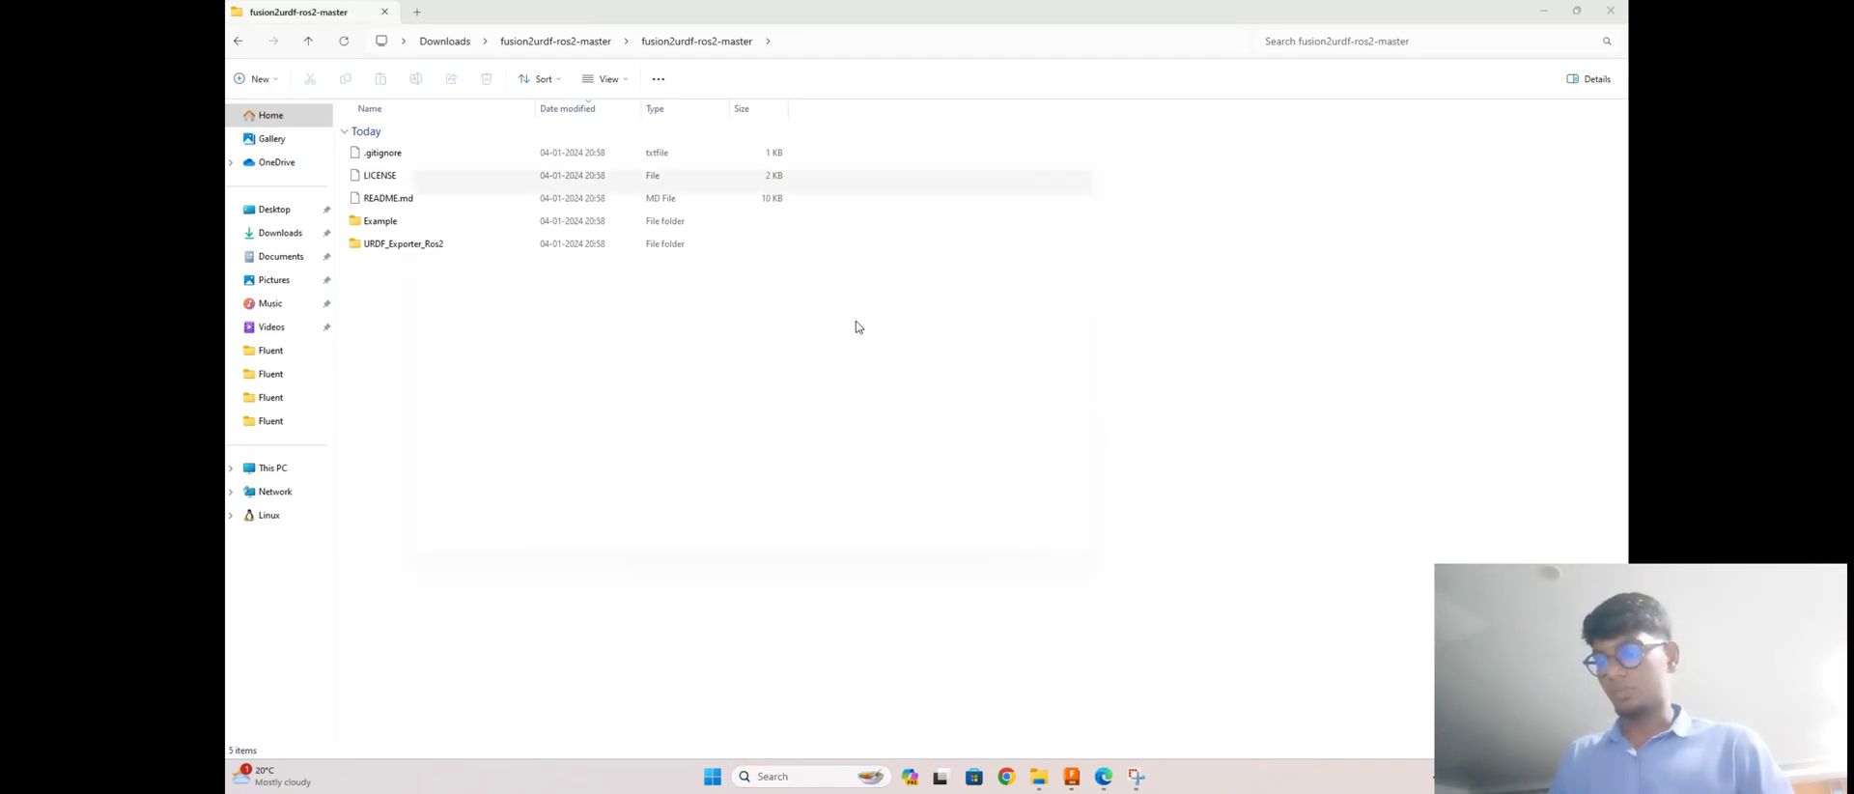
left_click(1151, 777)
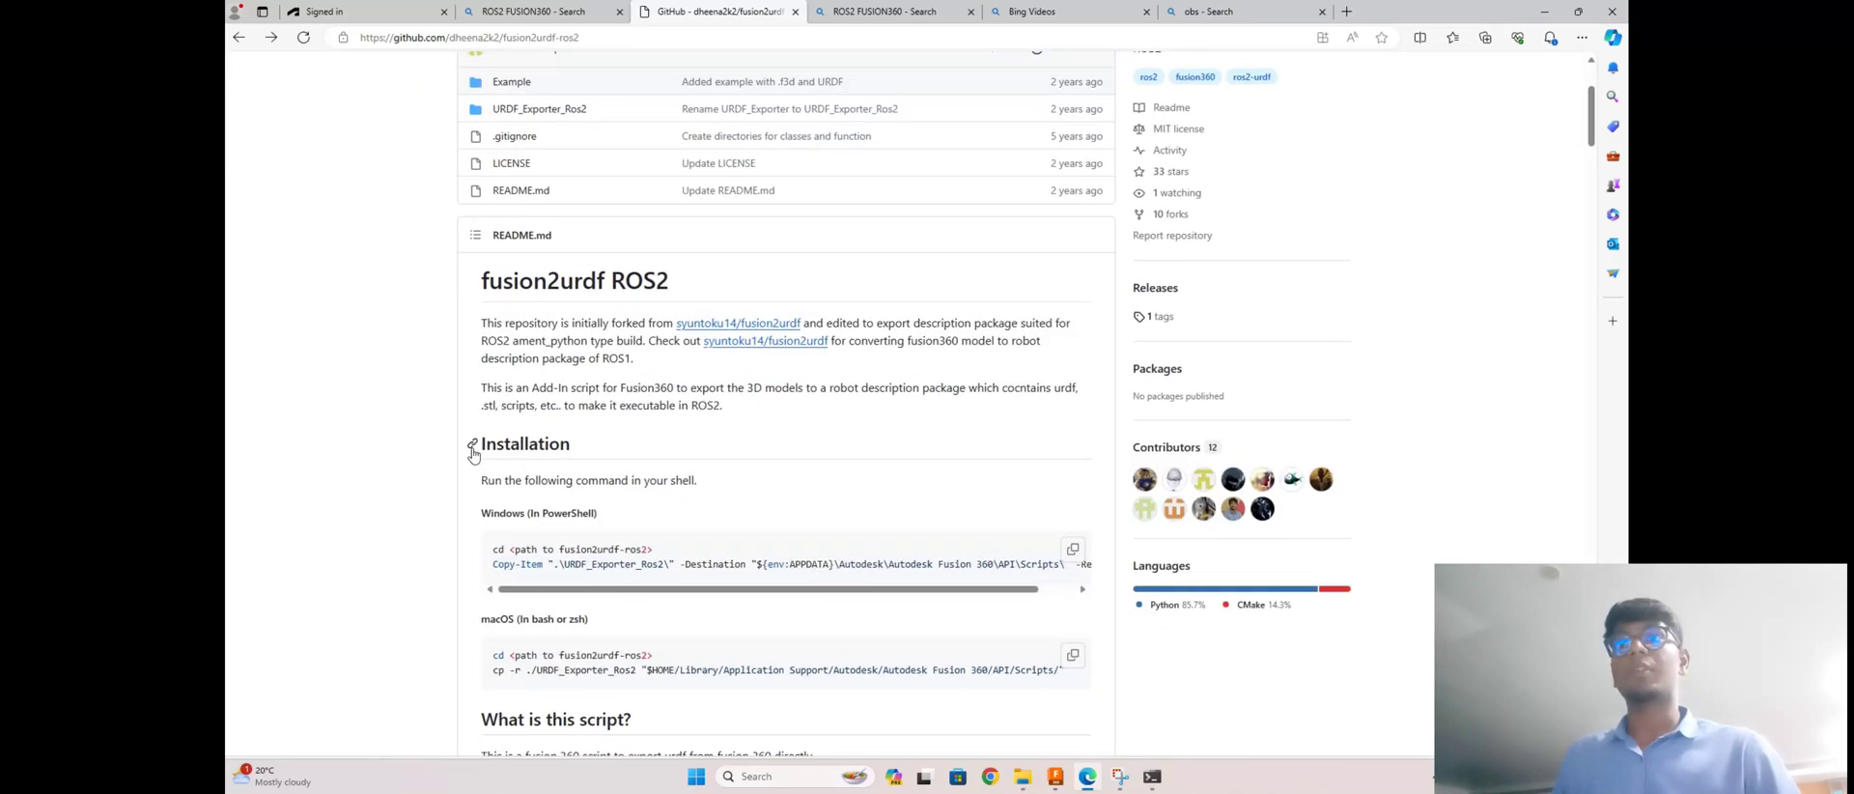
Step: Highlight the PowerShell installation instruction in the README and scroll further down
left_click_drag(481, 479, 597, 512)
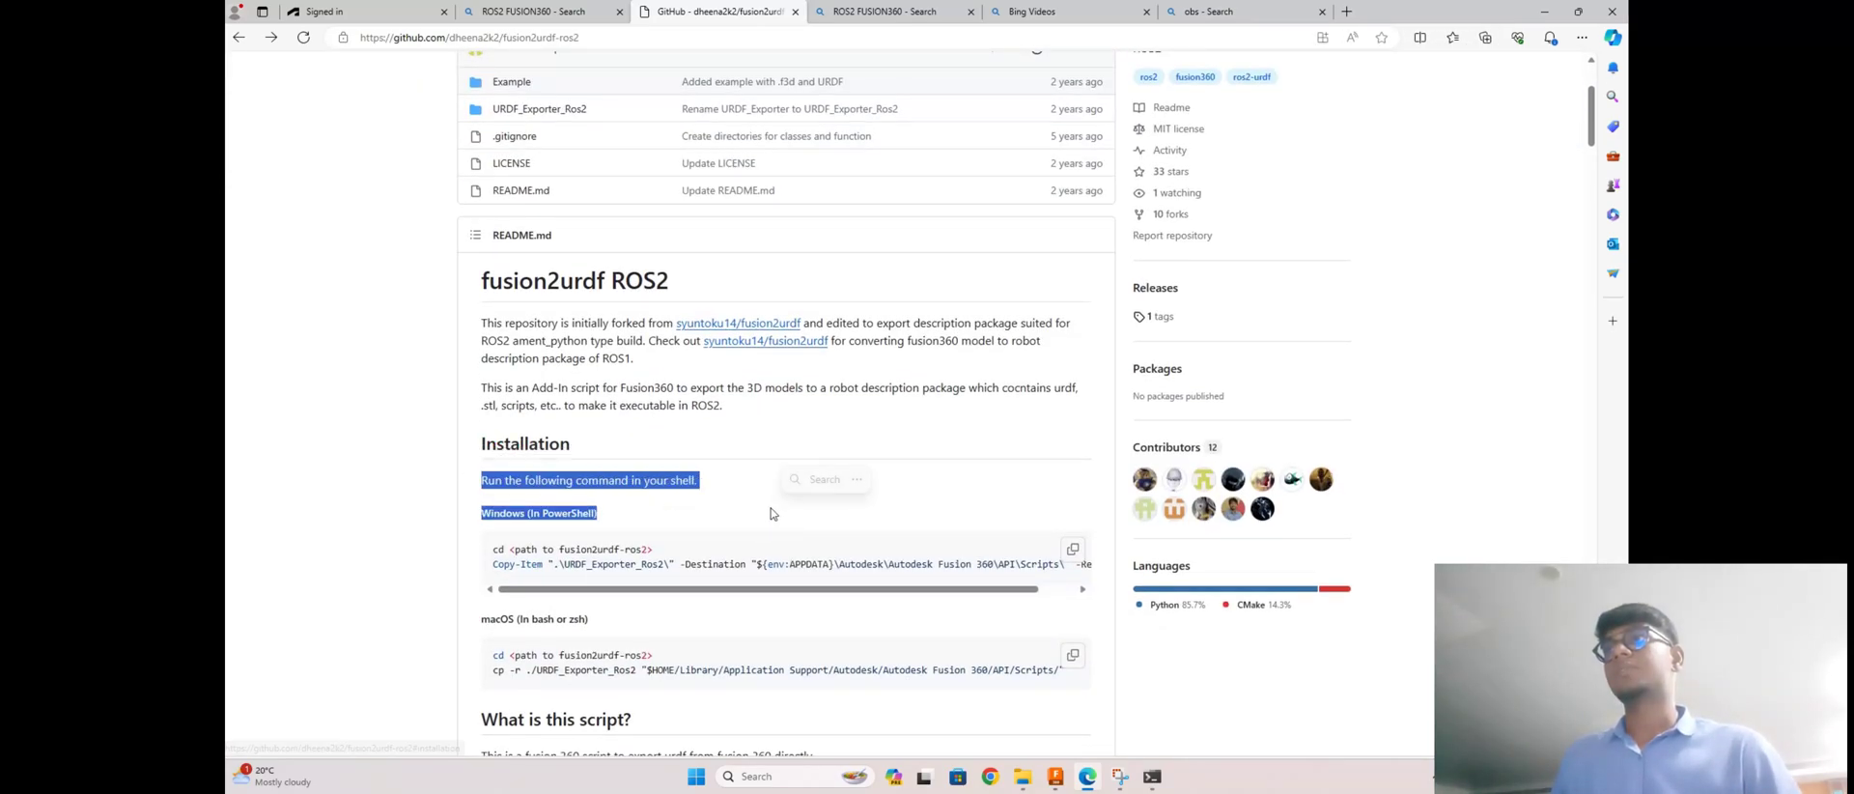
scroll("down", 3)
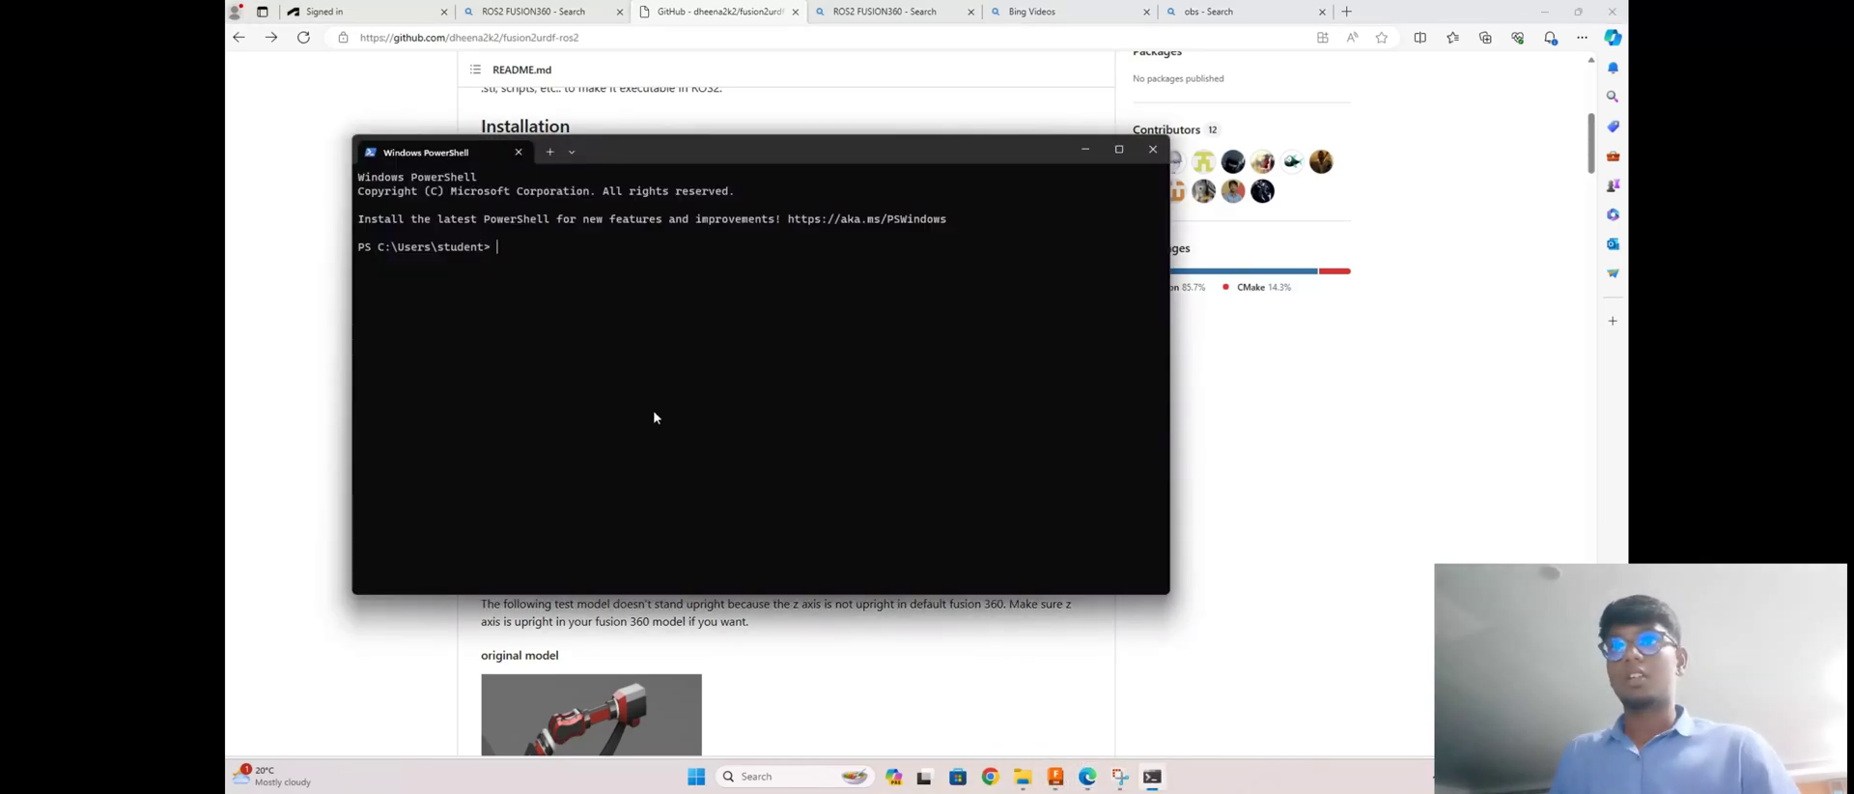
Step: Change directory to C:\Users\student\Downloads\fusion2urdf-ros2-master\fusion2urdf-ros2-master
type("CD")
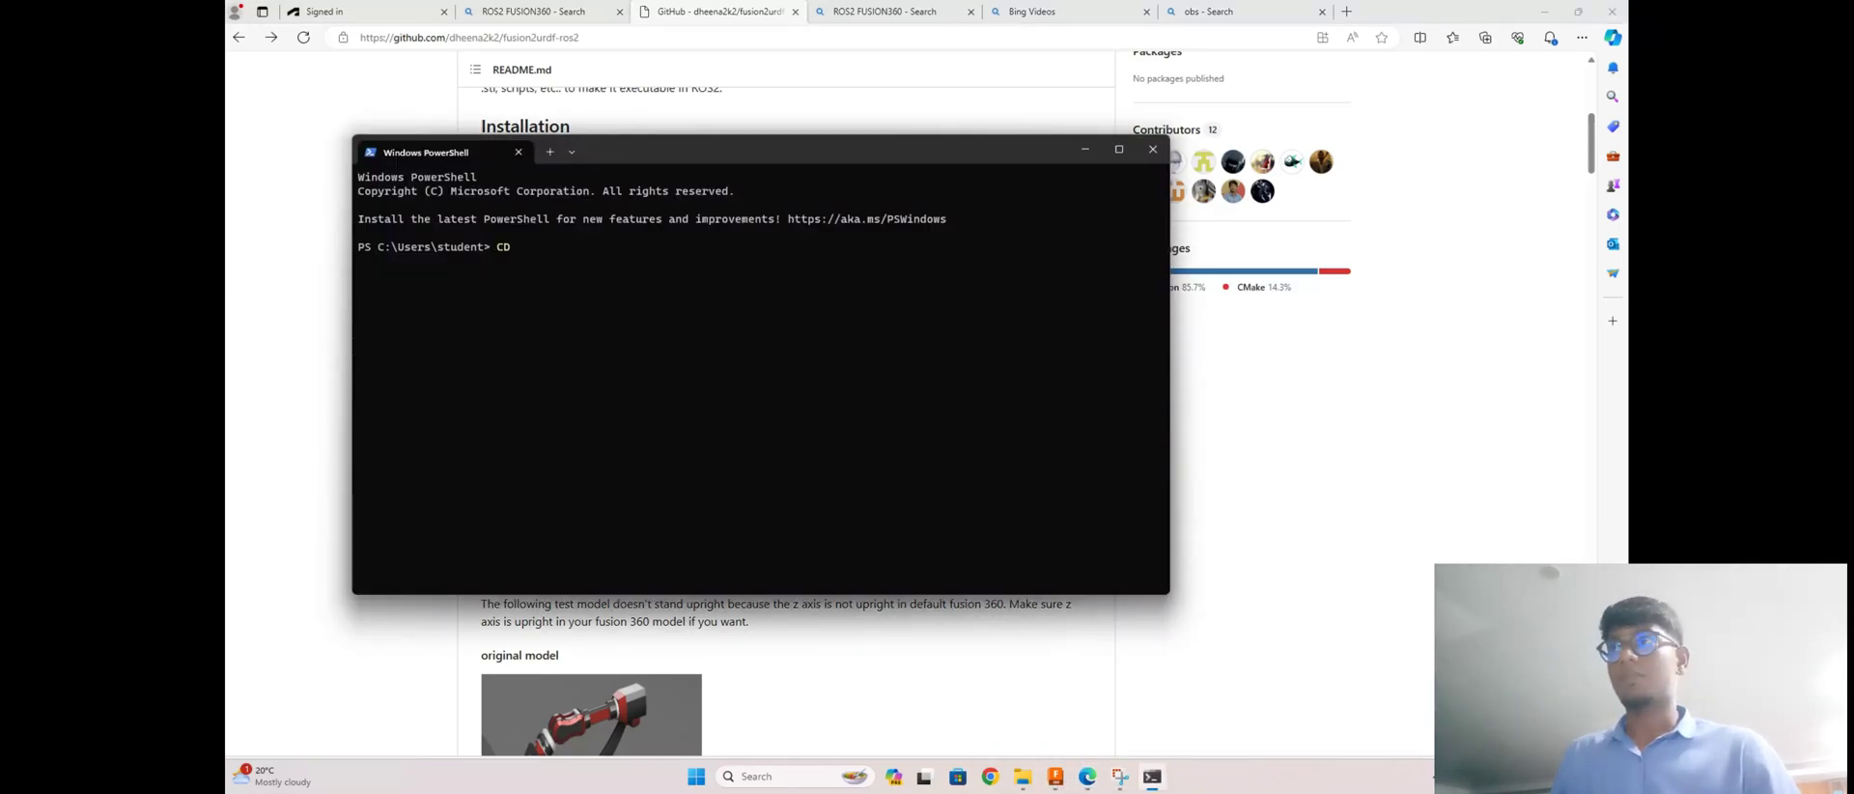
key("Backspace")
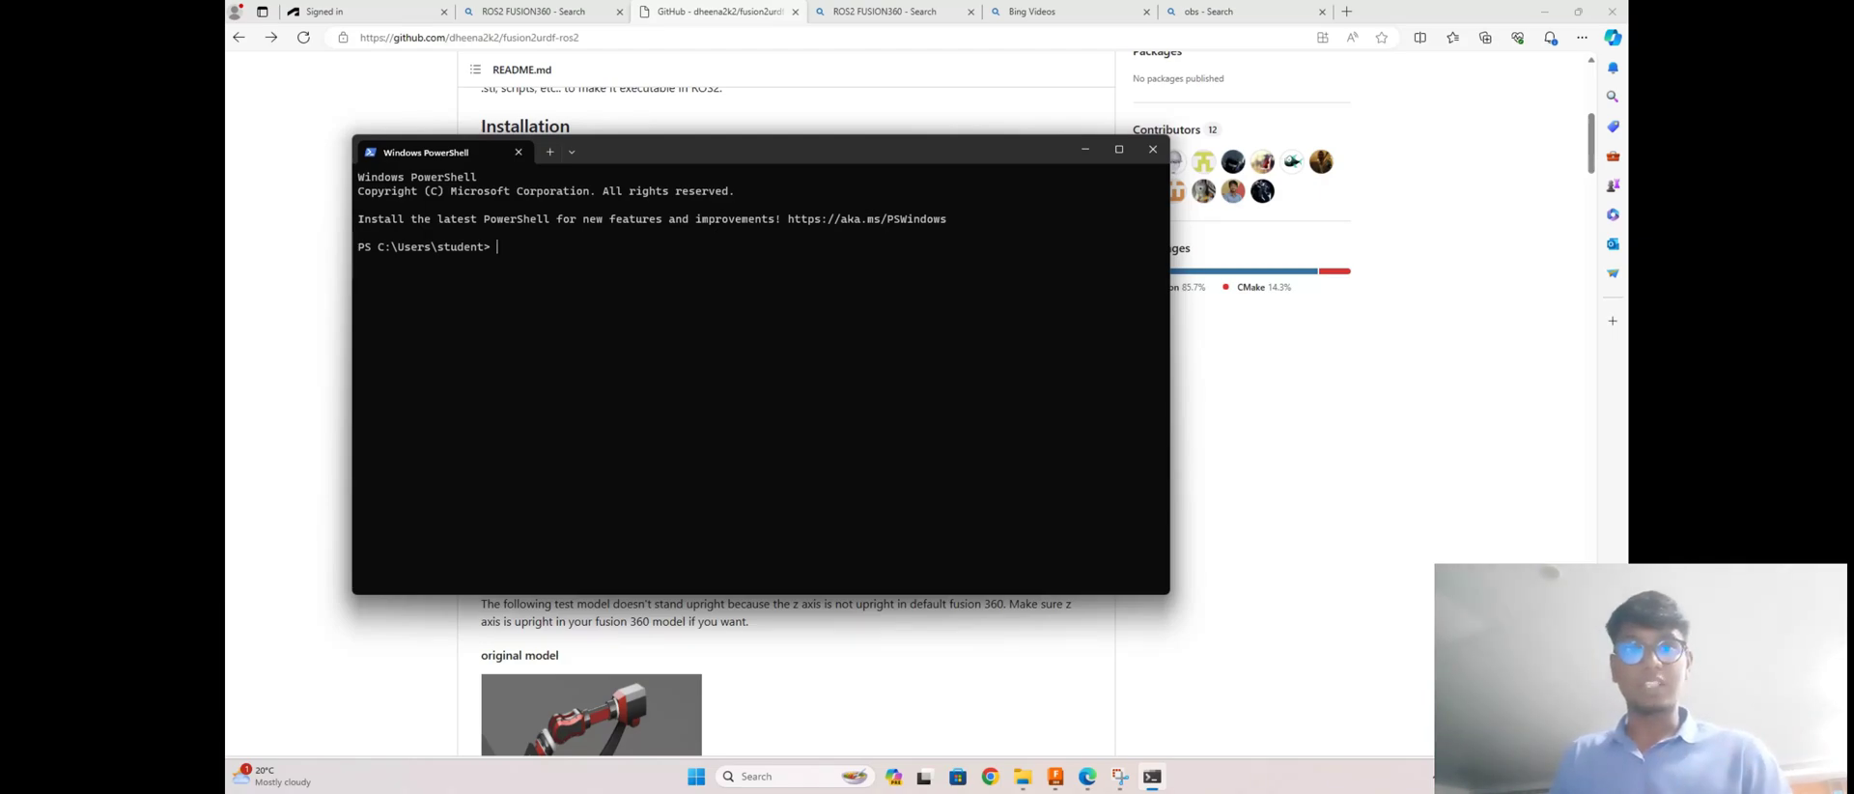
type("cd")
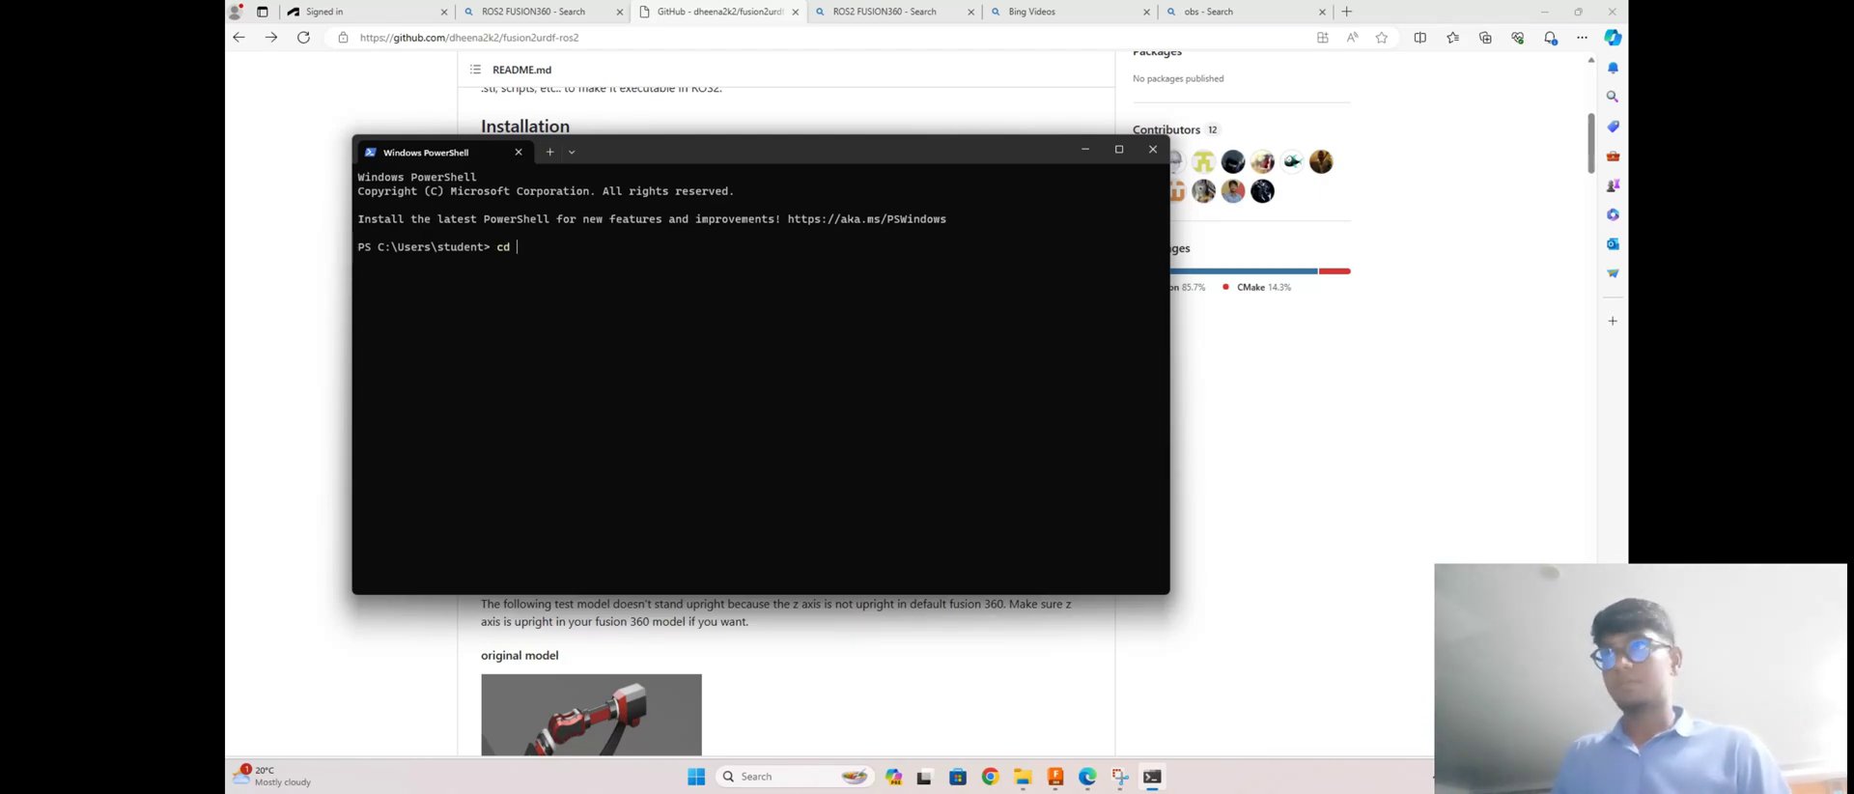
type("C:\\Users\\student\\Downloads\\fusion2urdf-ros2-master\\fusion2urdf-ros2-master")
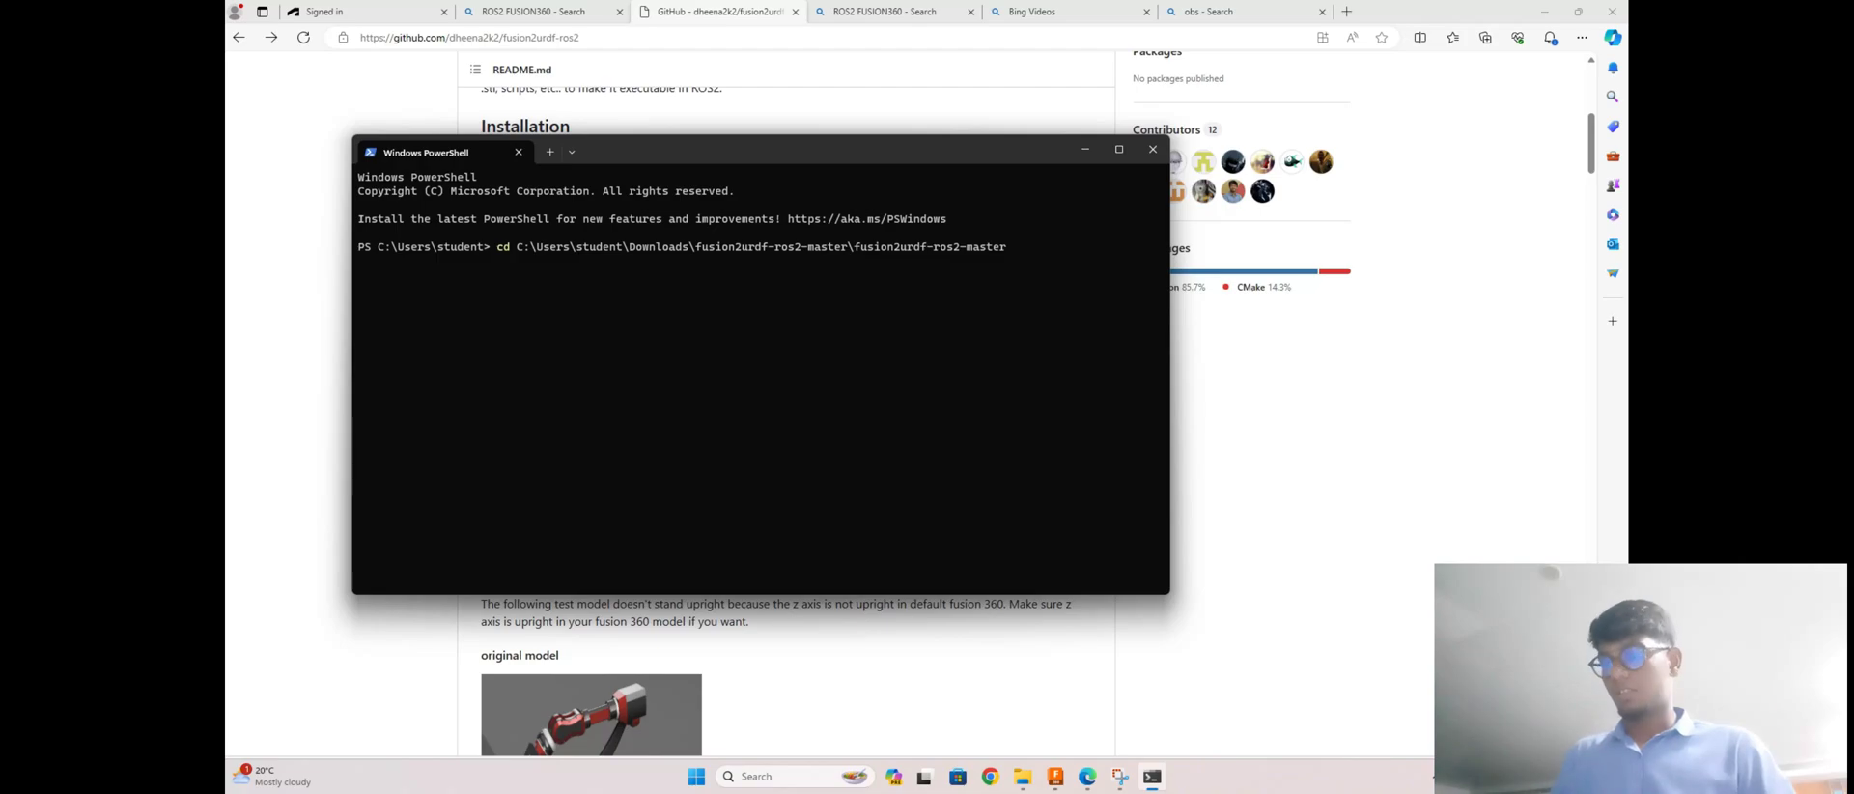
mouse_move(568, 512)
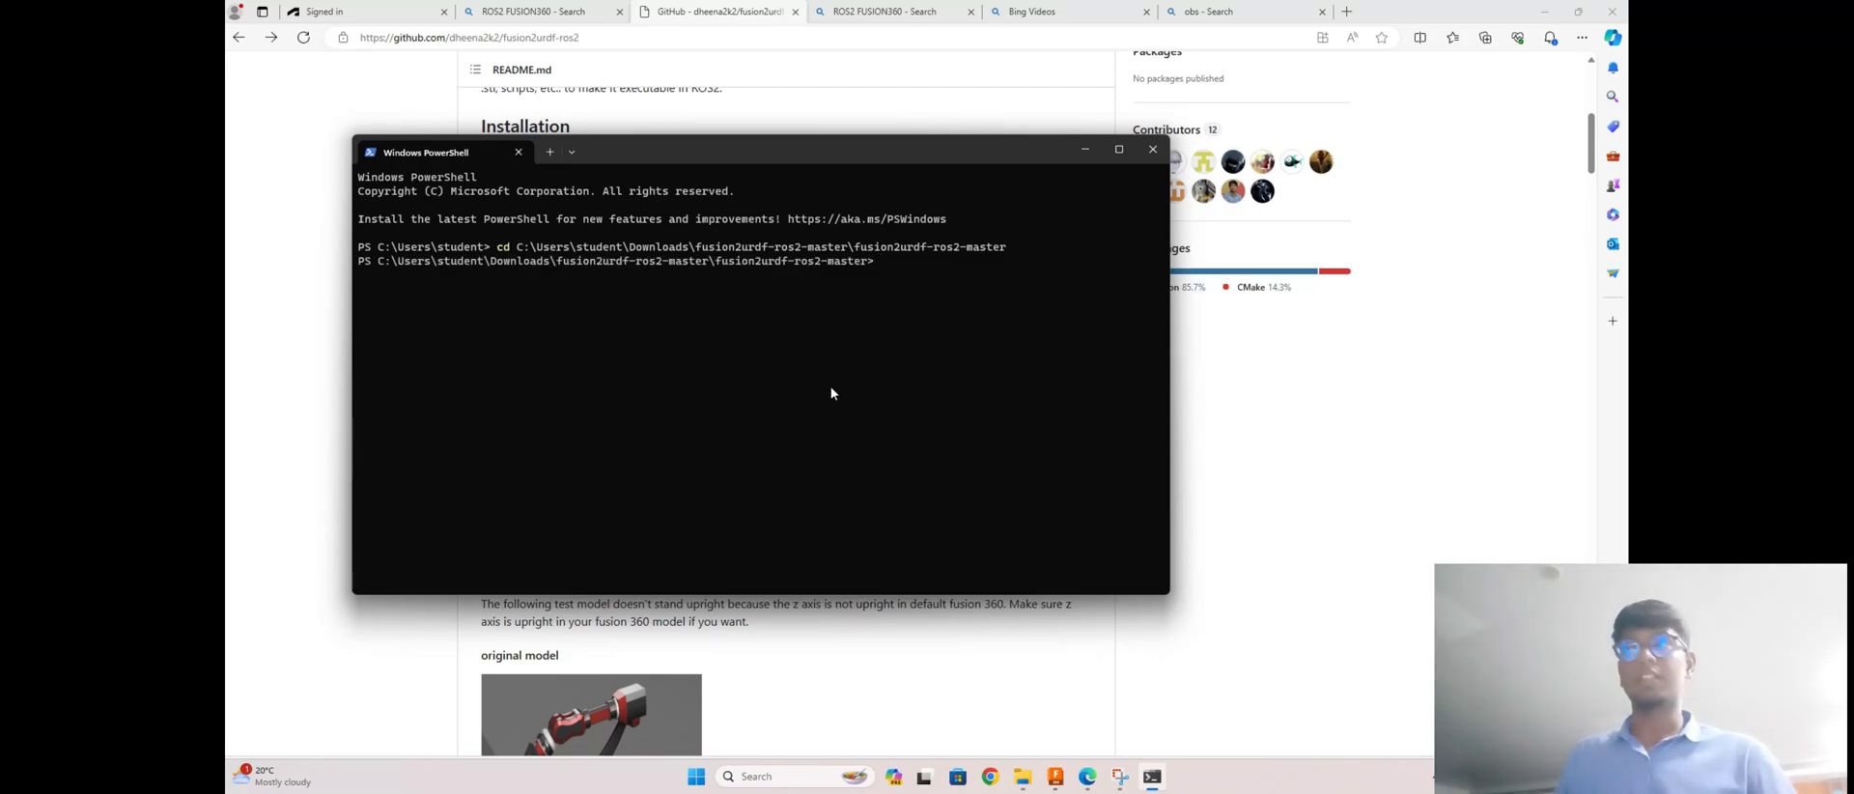
Step: List the folder contents with ls and dir, showing URDF_Exporter_Ros2
type("ls")
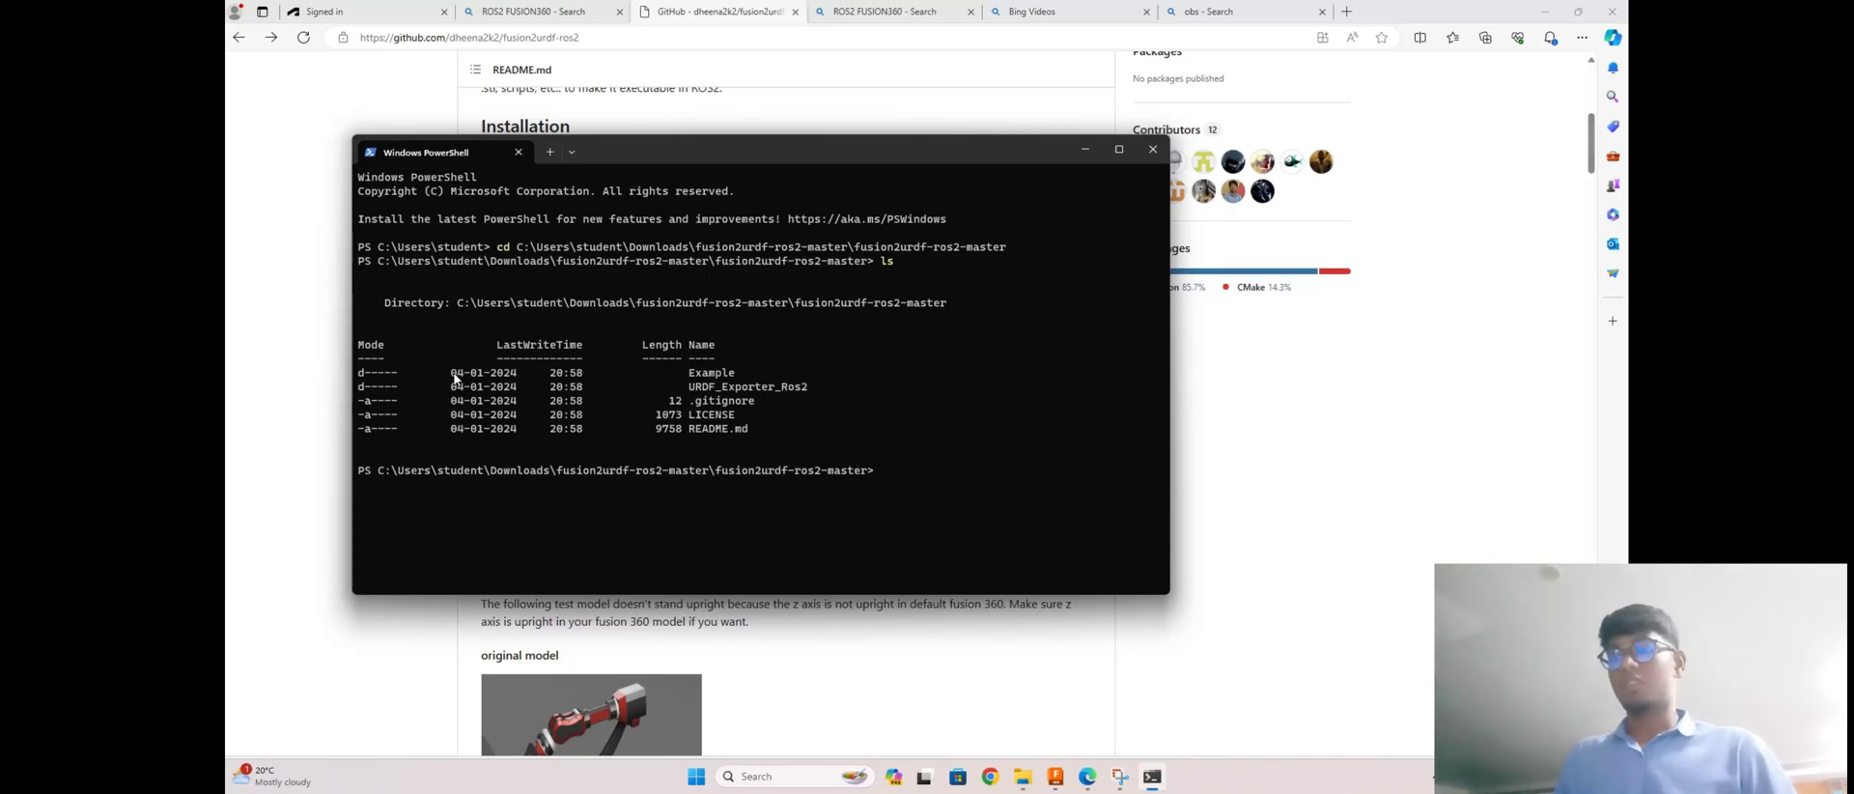
mouse_move(944, 480)
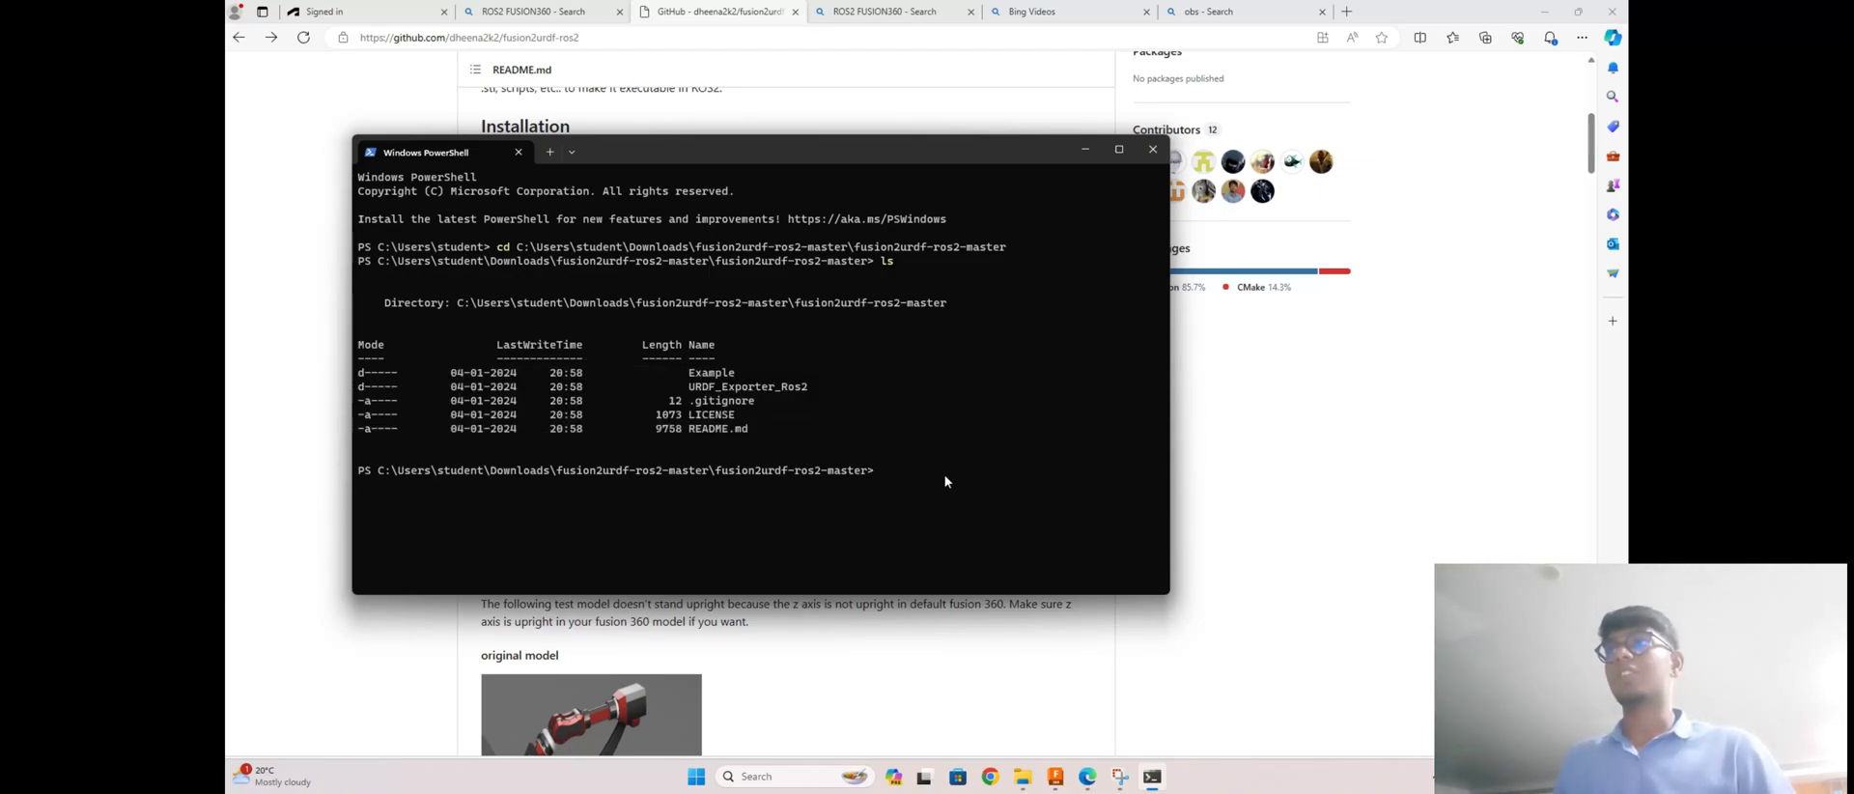
type("dir")
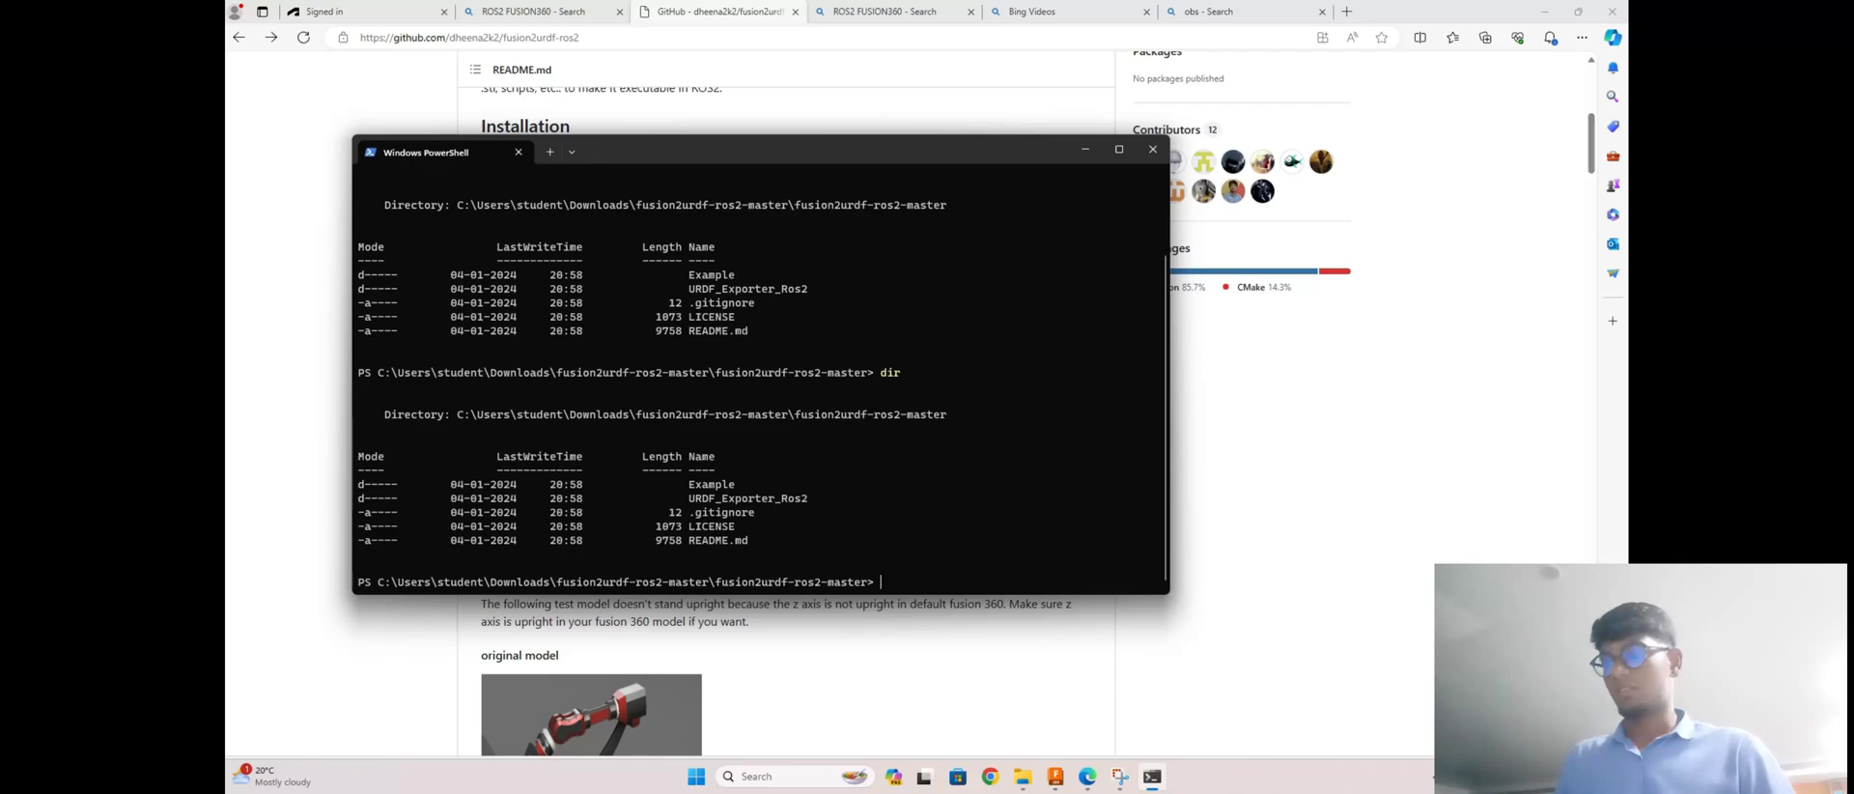
left_click_drag(396, 444, 1153, 545)
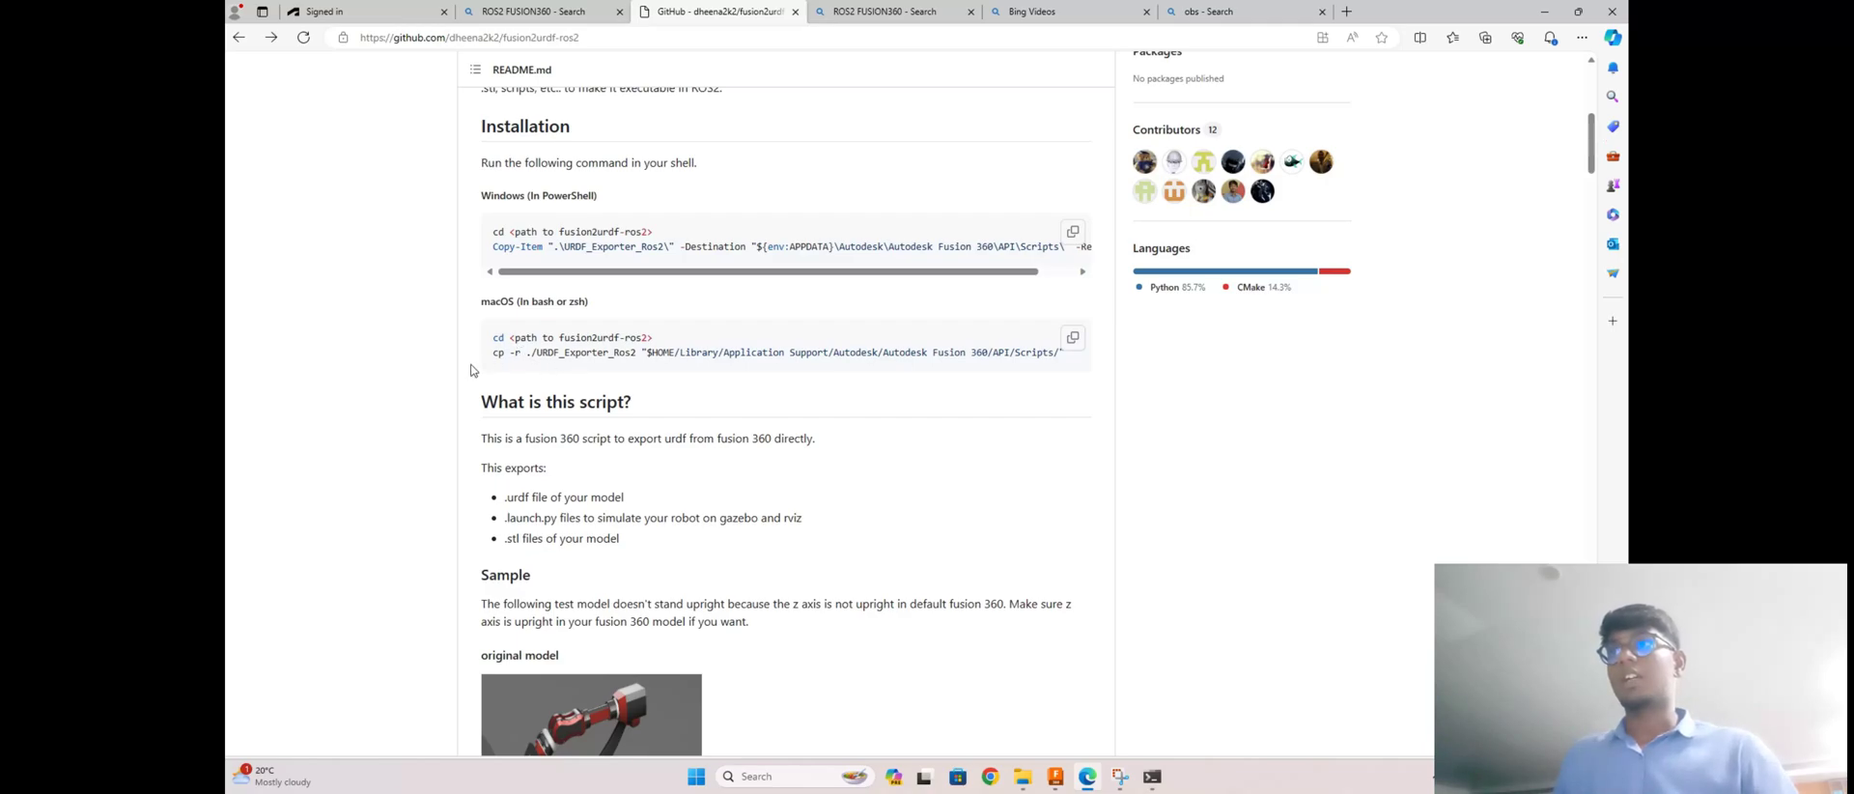
Step: Select the Windows Copy-Item command line in the README's Installation section
scroll("up", 3)
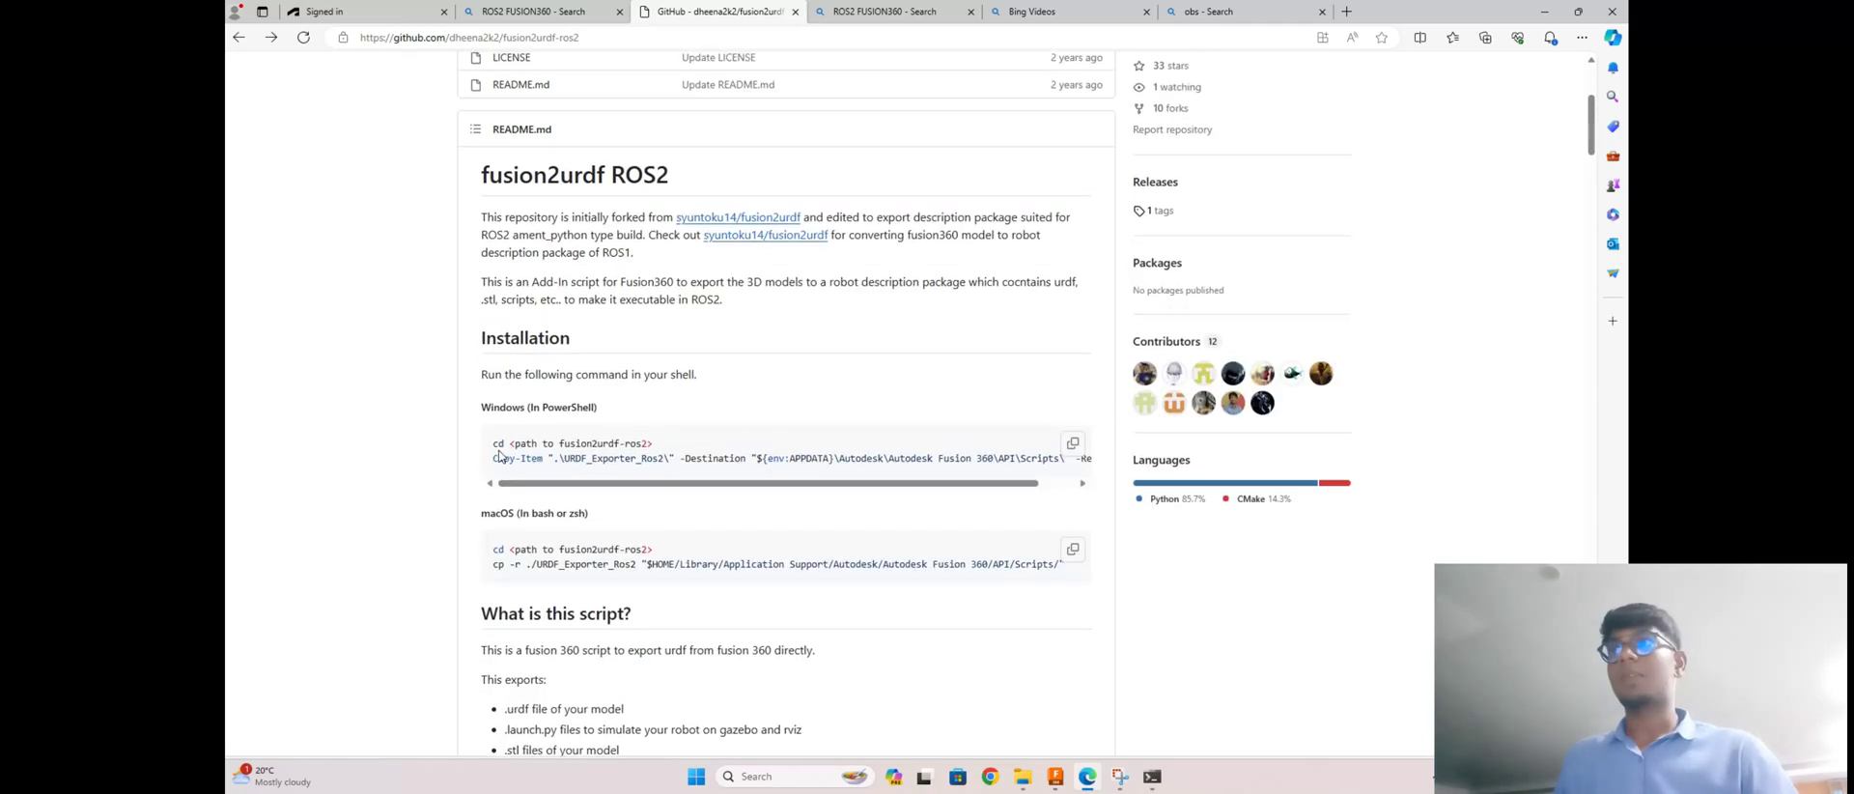
triple_click(757, 458)
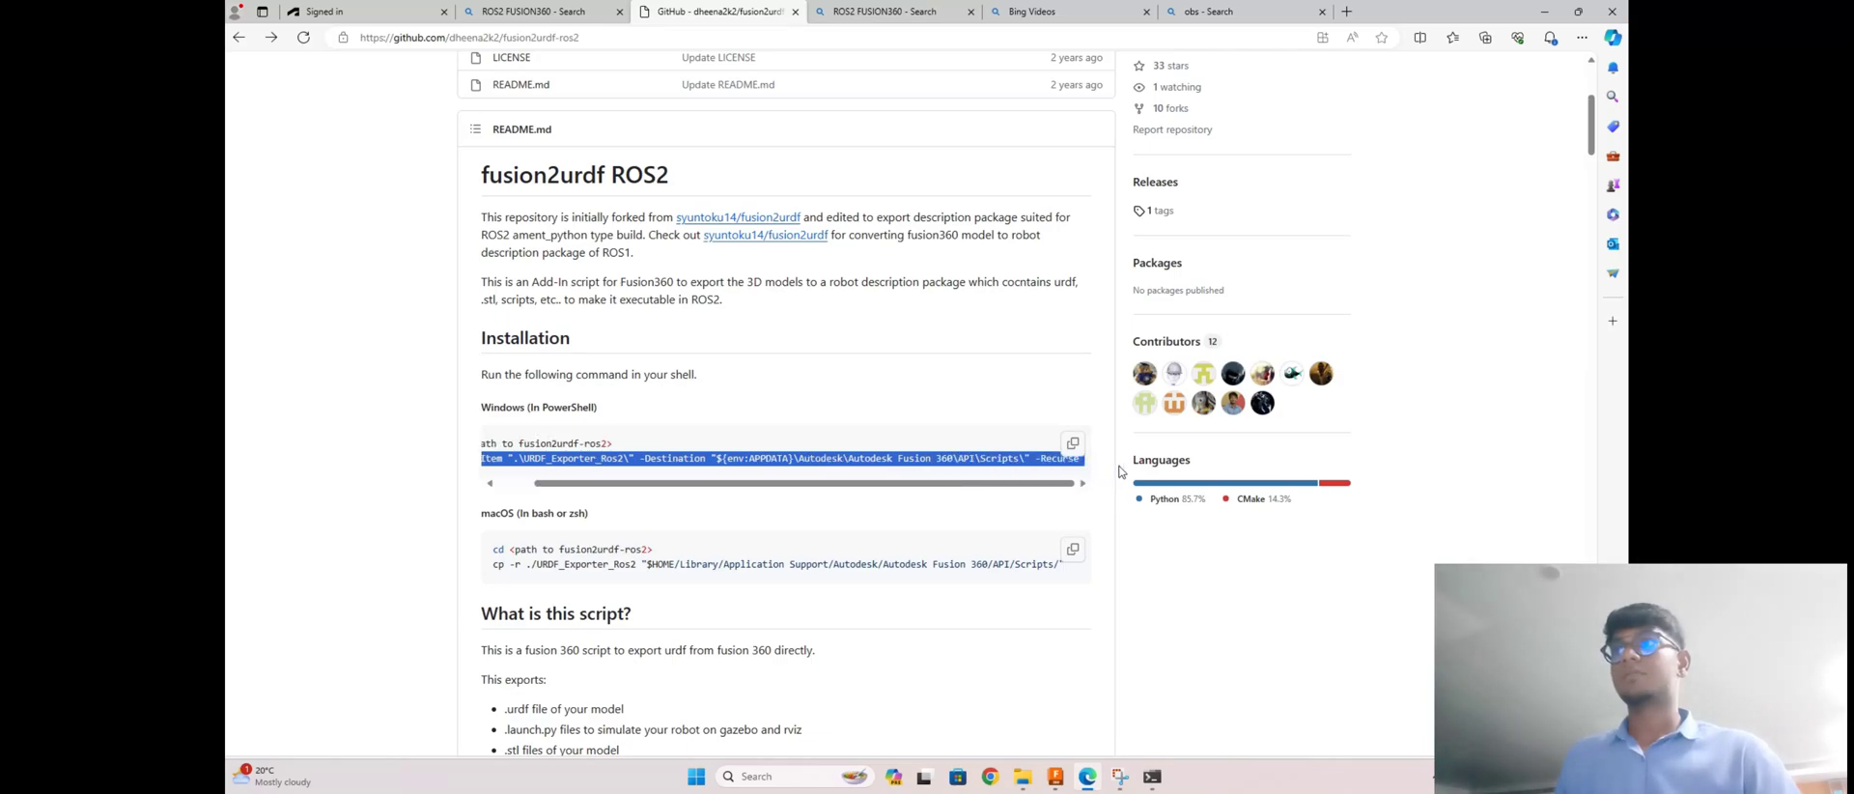
mouse_move(950, 471)
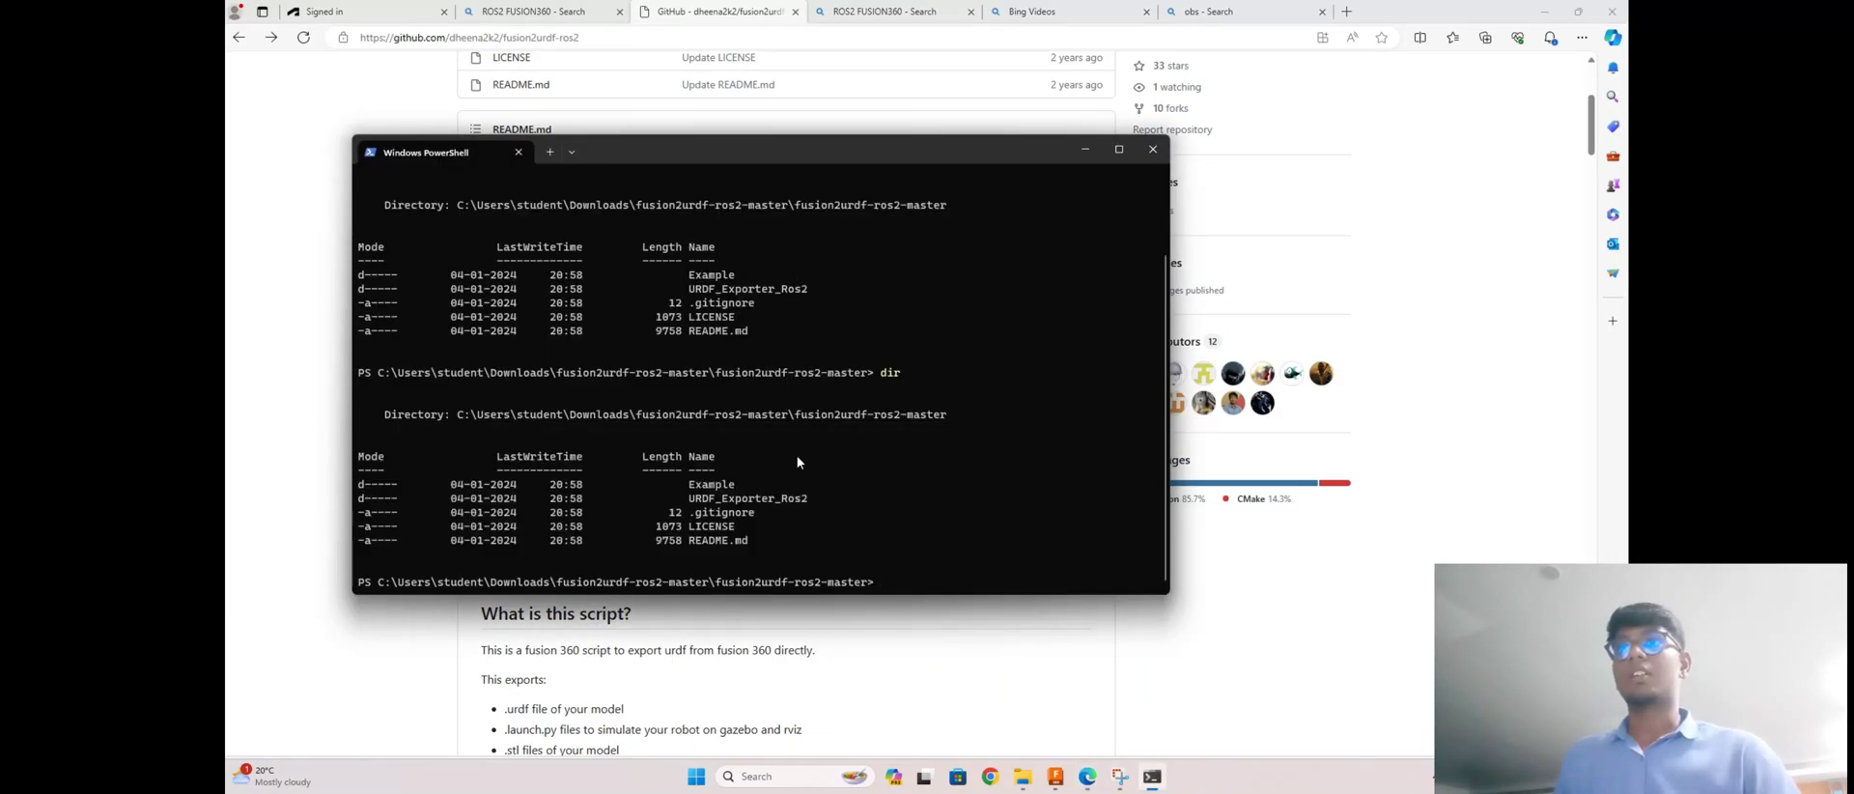
Step: Run Copy-Item to copy URDF_Exporter_Ros2 into Fusion 360's Scripts folder under APPDATA
type("Copy-Item \".\\URDF_Exporter_Ros2\\\" -Destination \"${env:APPDATA}\\Autodesk\\Autodesk Fusion 360\\API\\Scripts\\\" -Recurse")
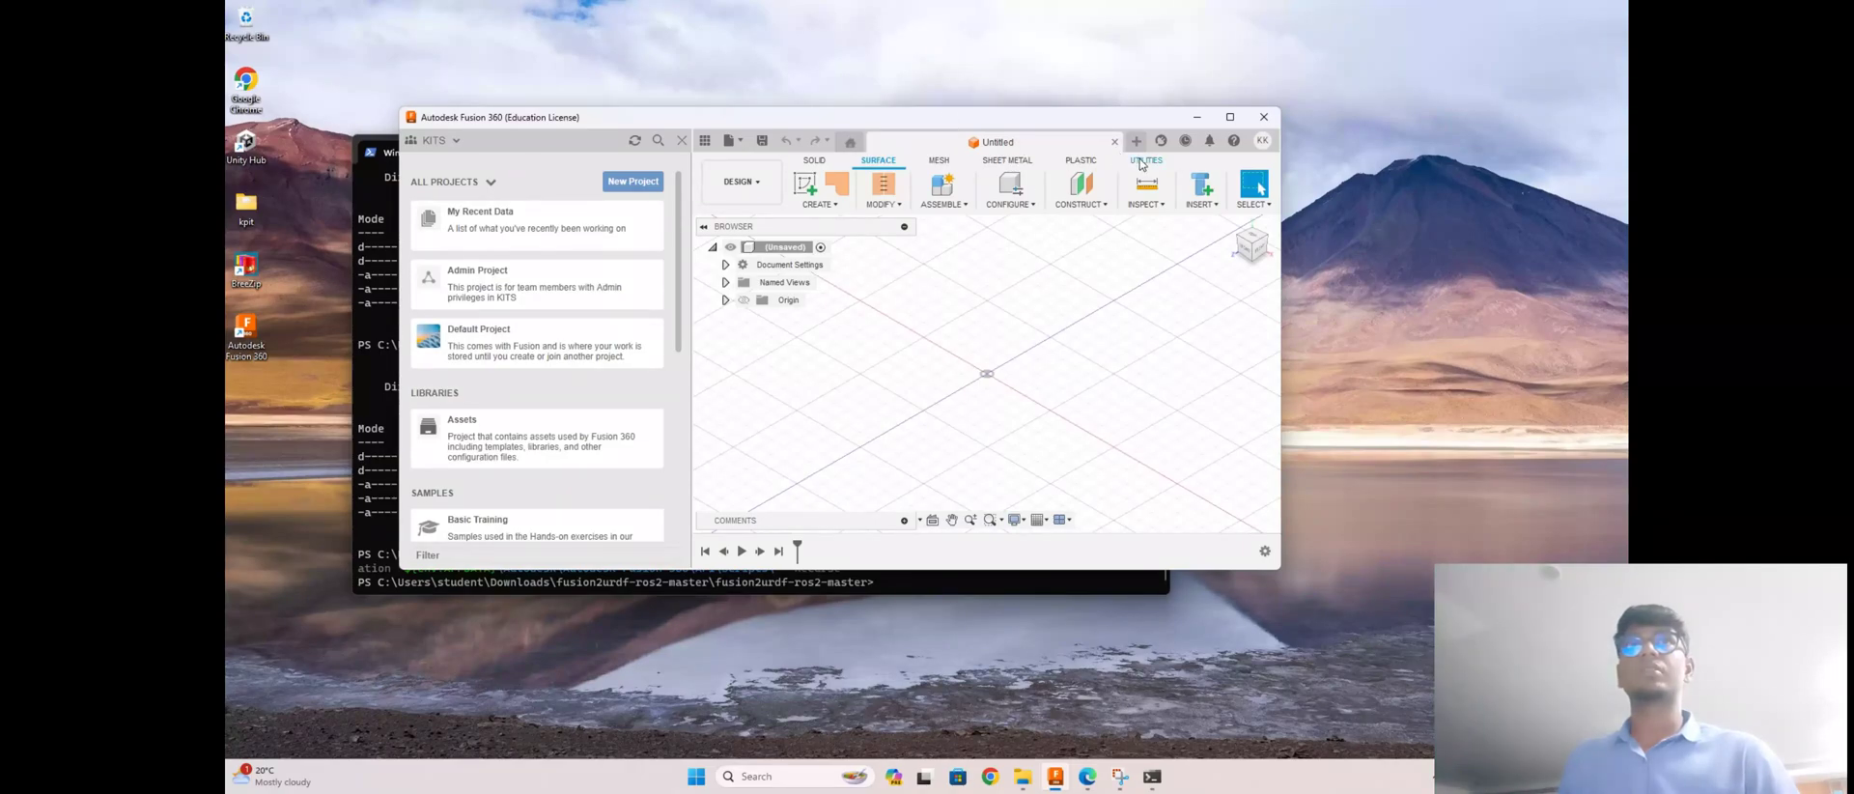
Step: Maximize Fusion 360 and bring up the Scripts and Add-Ins manager from Utilities > Add-Ins
left_click(1228, 116)
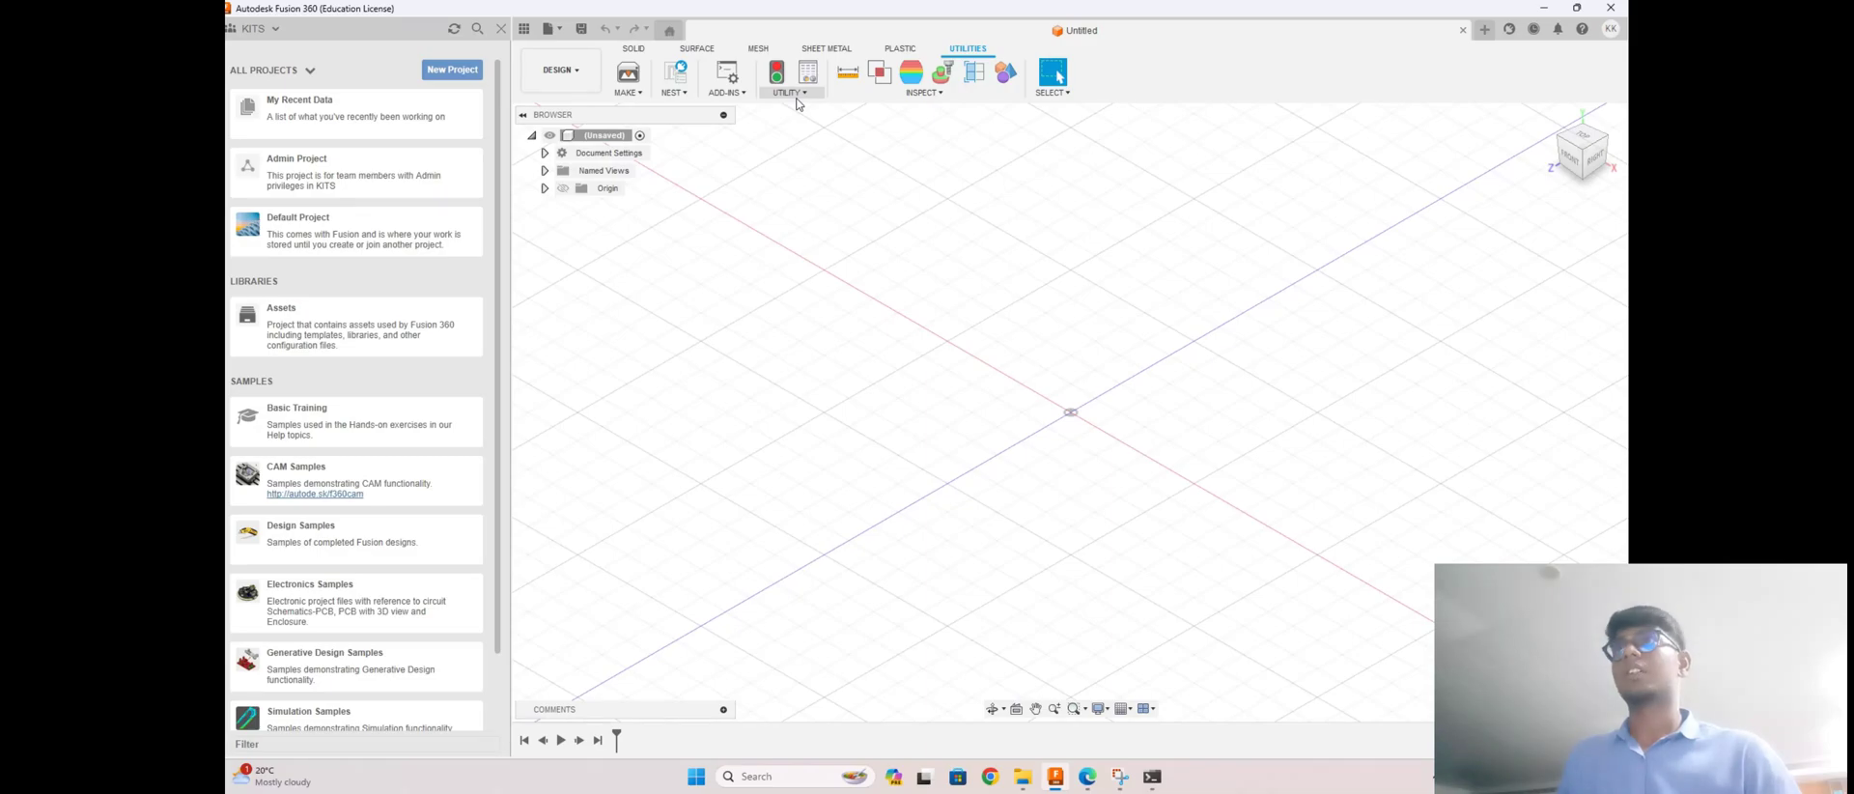
left_click(724, 92)
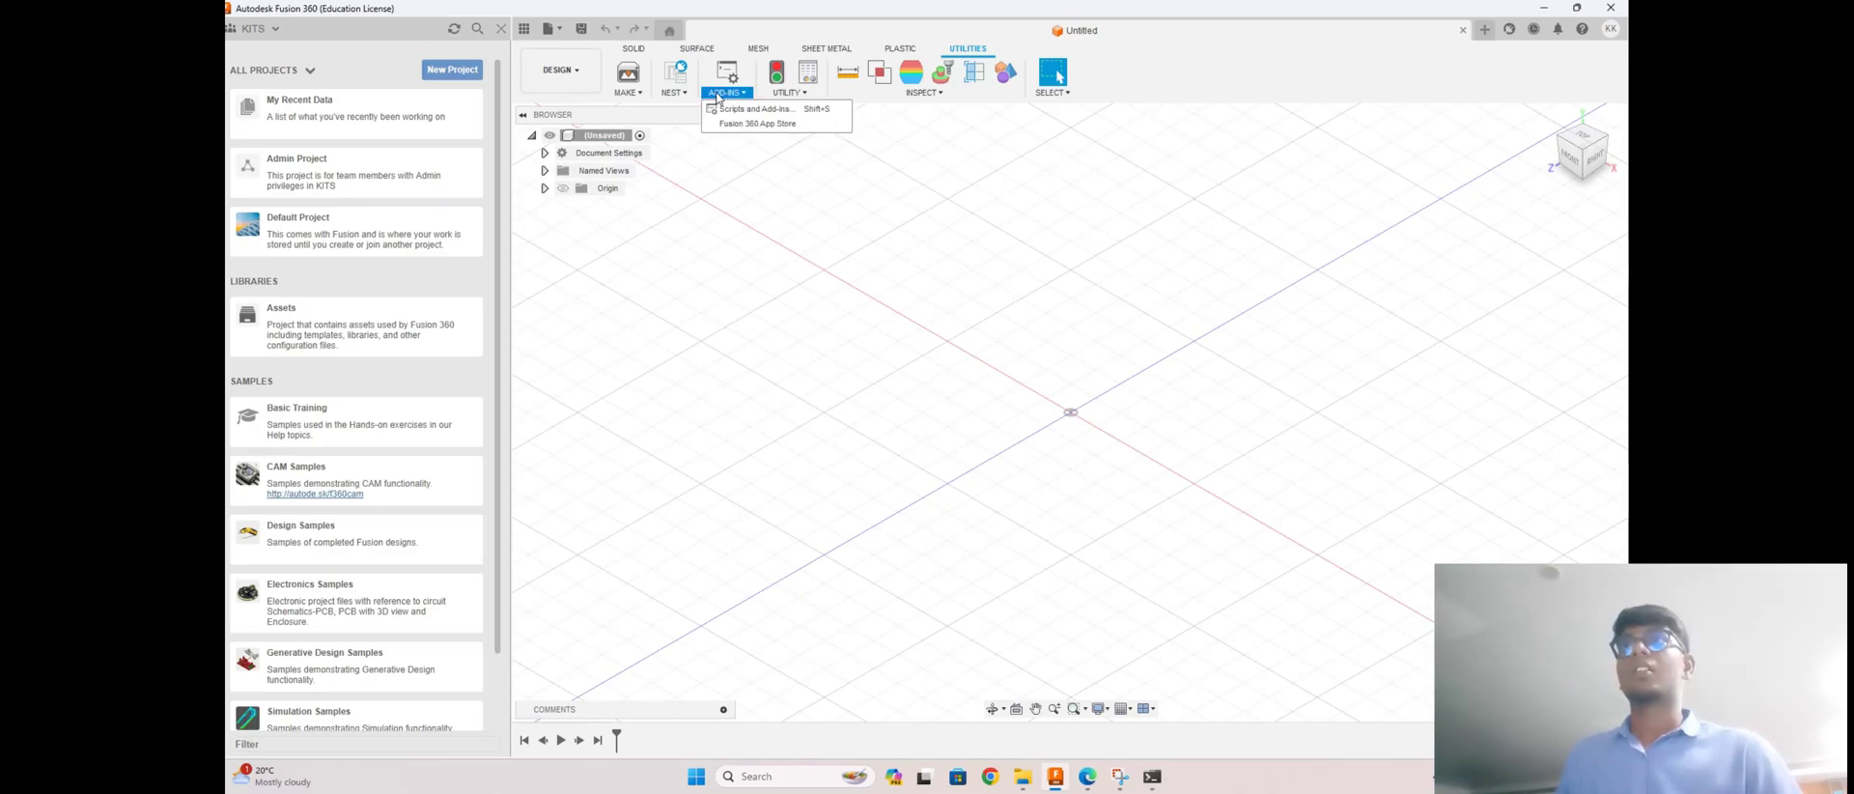
mouse_move(753, 108)
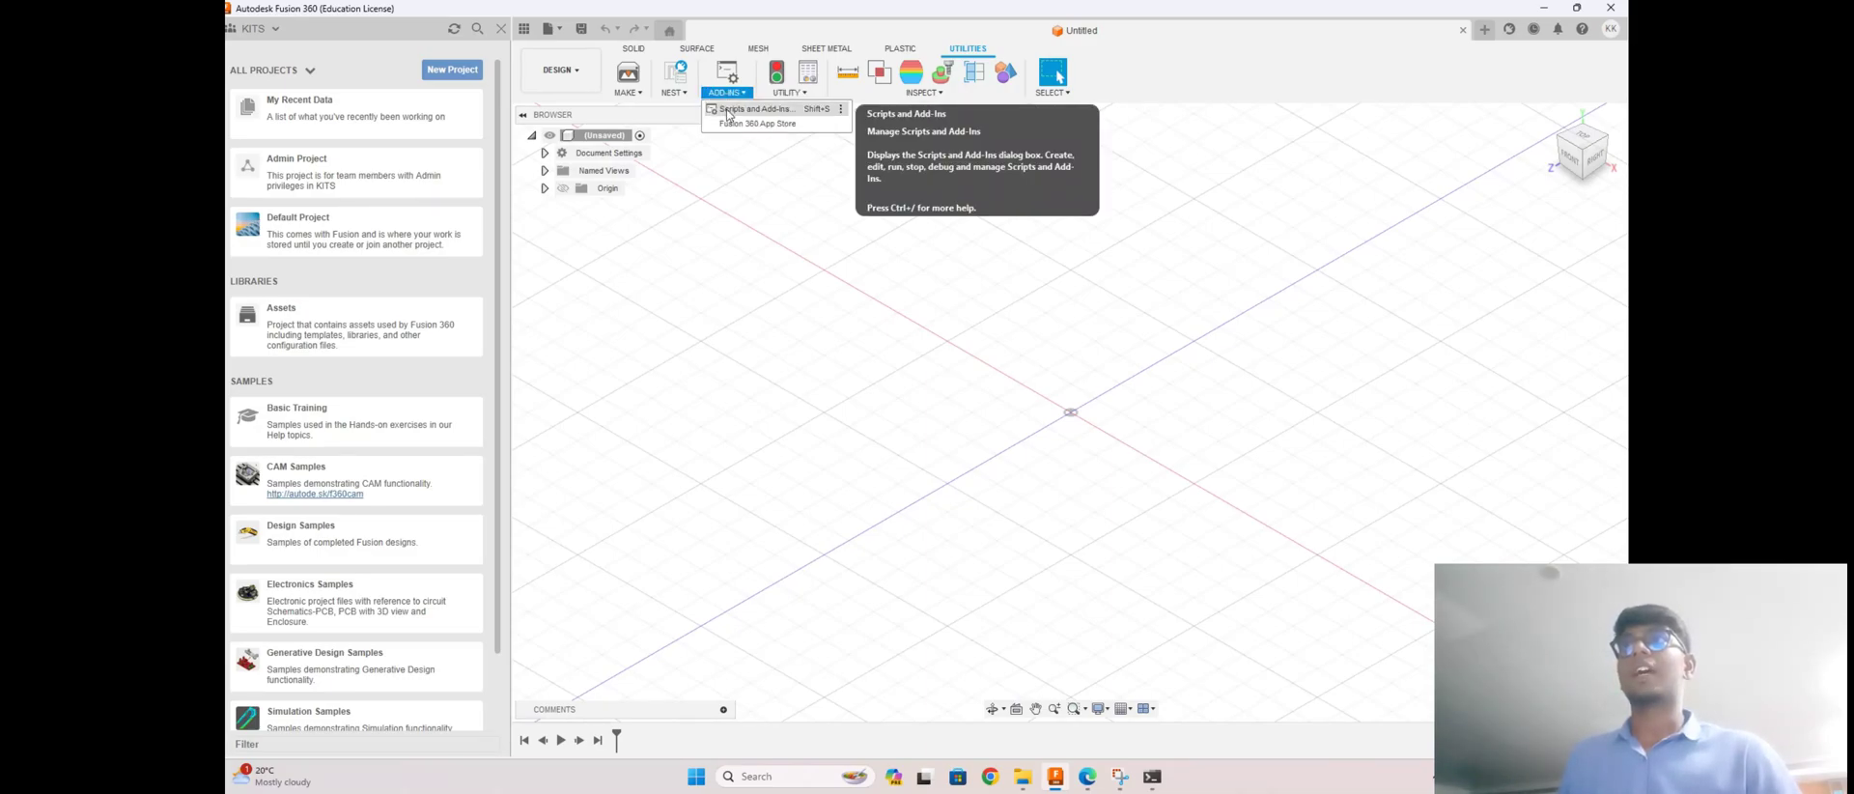
left_click(755, 108)
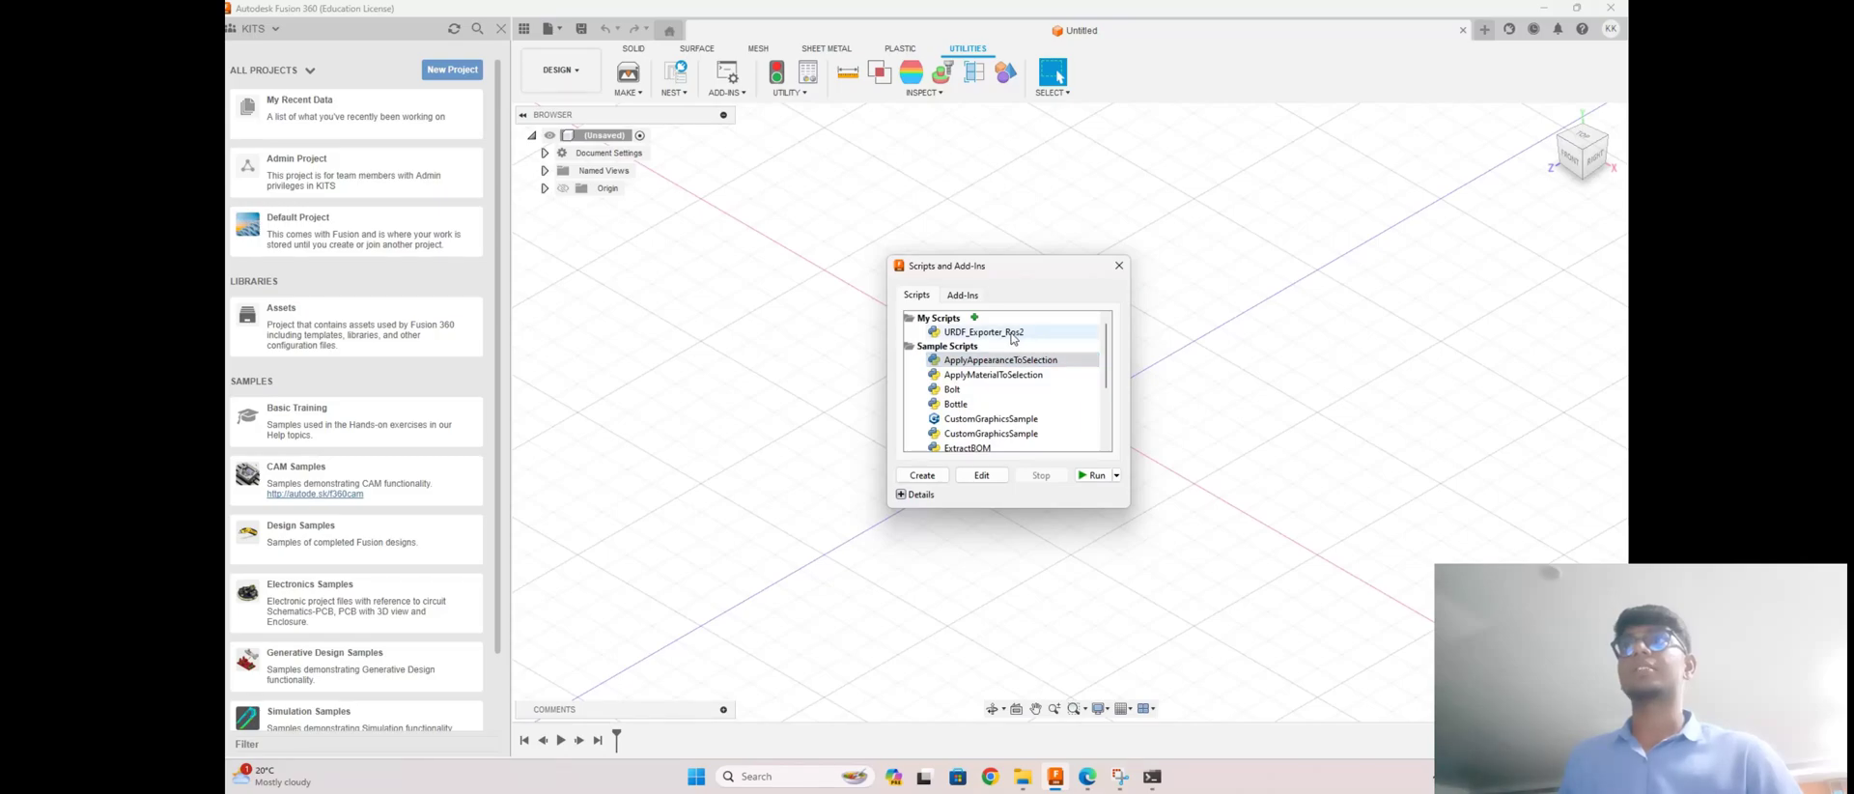
mouse_move(986, 332)
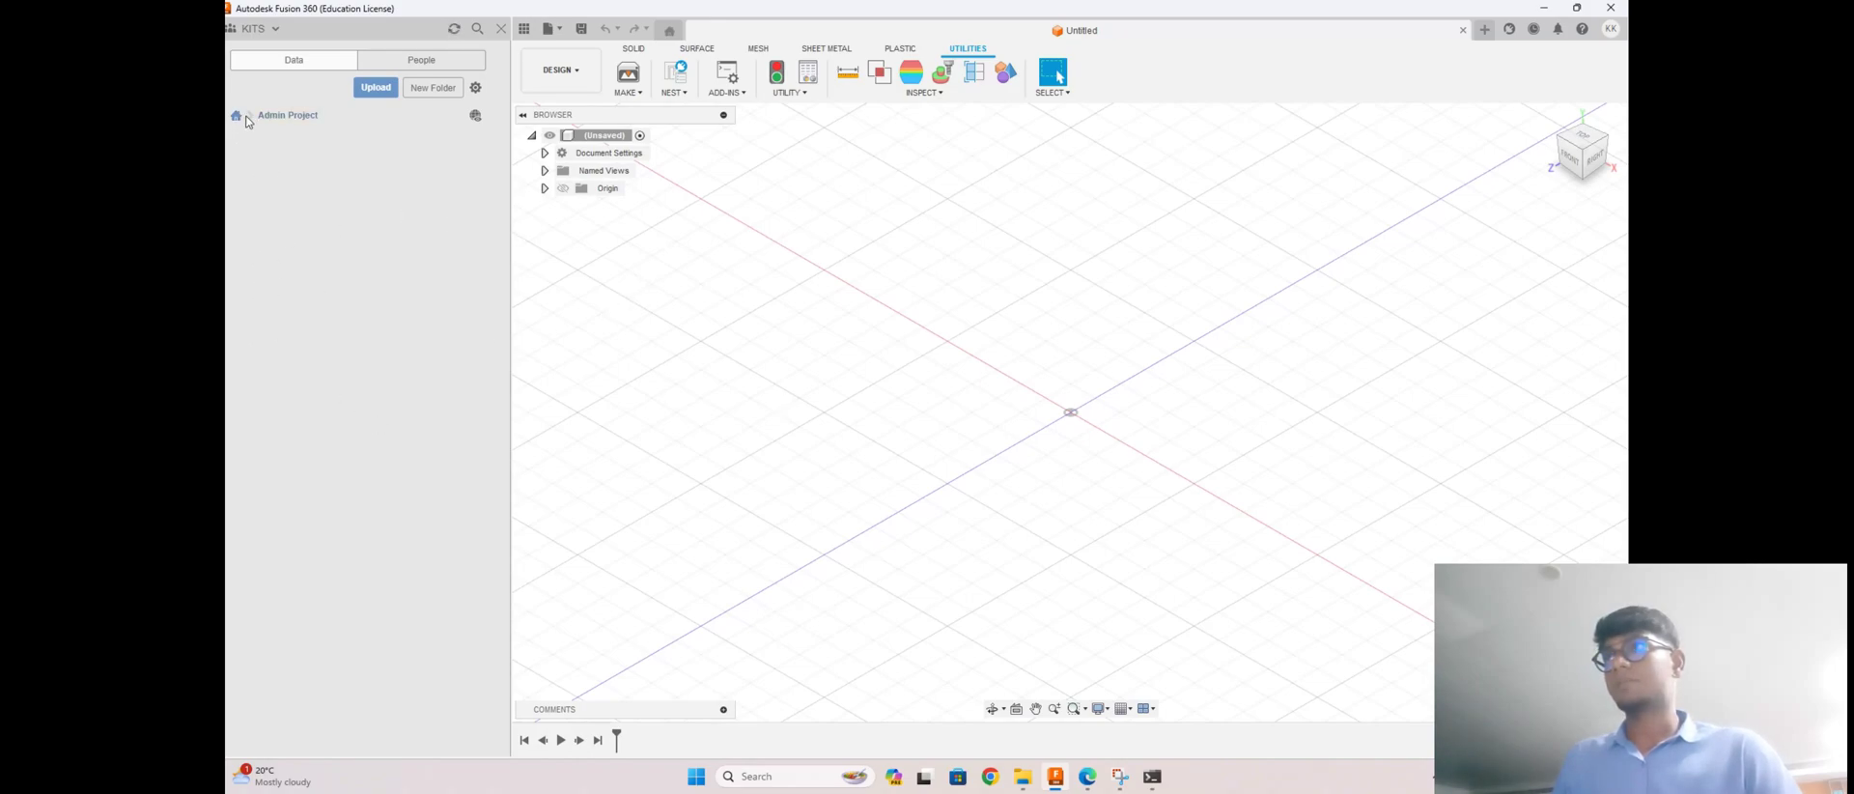
Step: Browse the Admin Project's designs in the Data Panel and choose jetbot
left_click(245, 114)
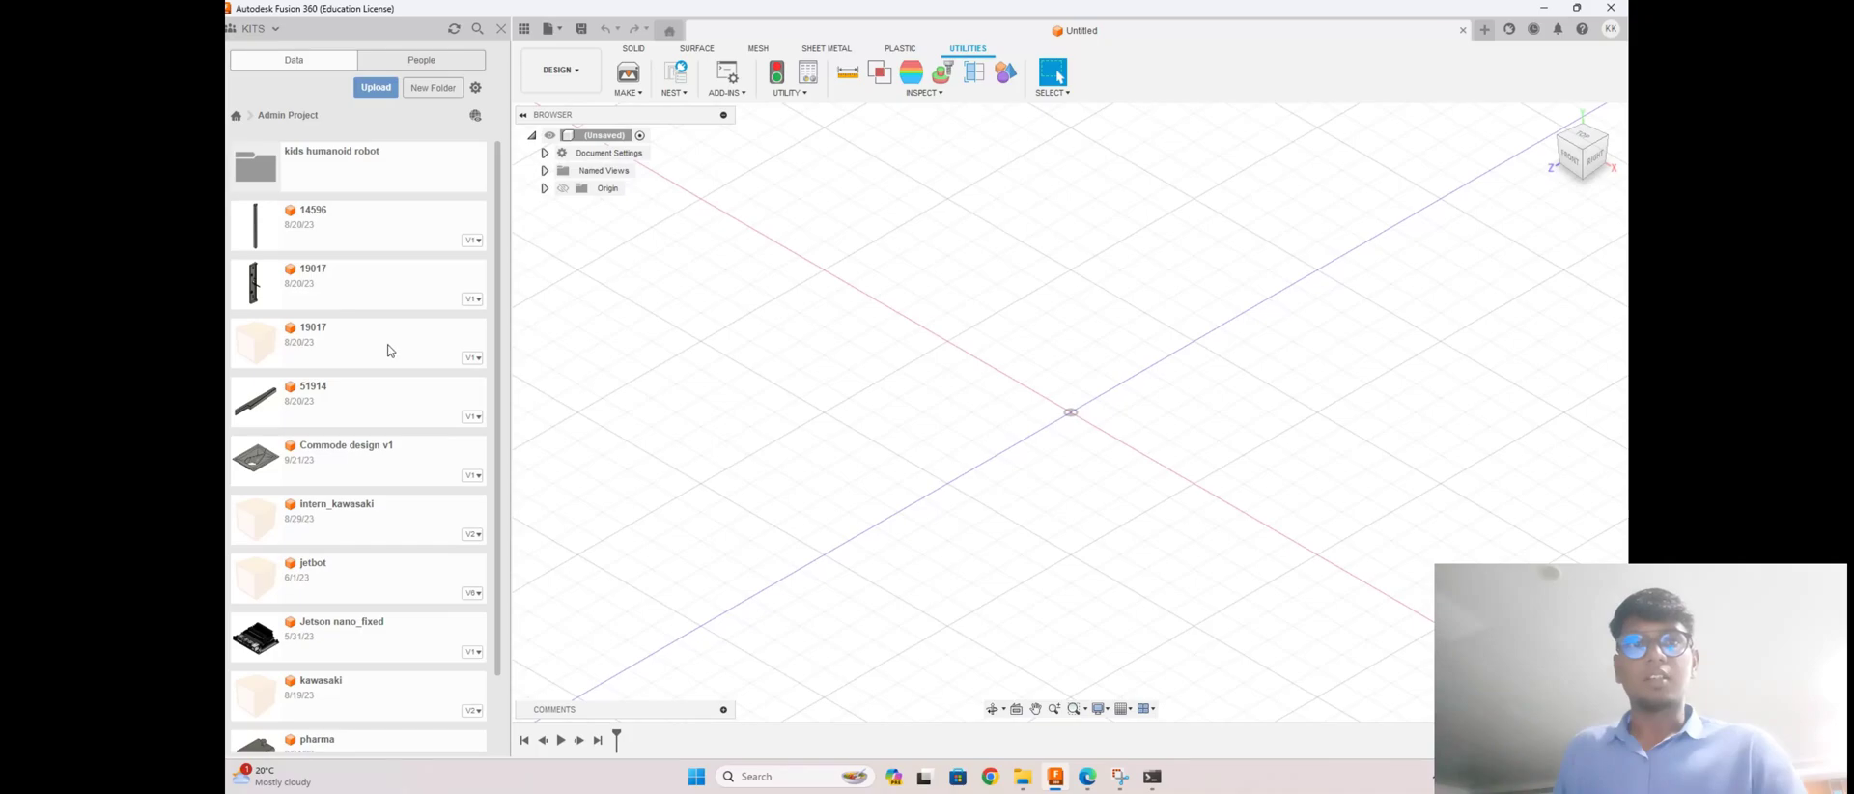
scroll("down", 3)
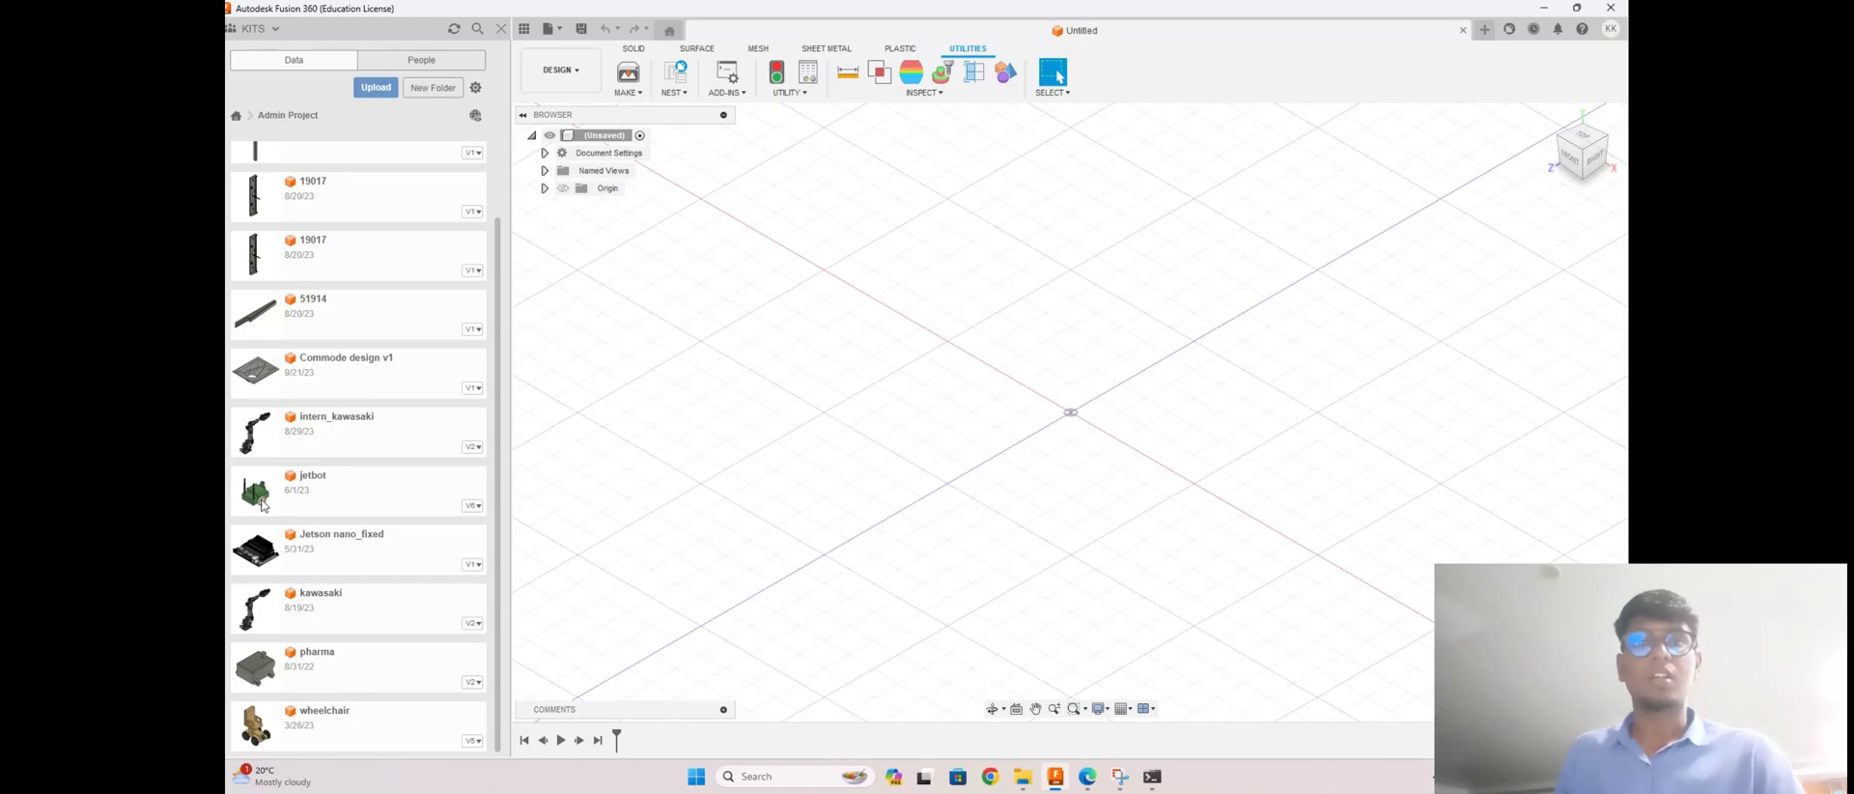
left_click(356, 491)
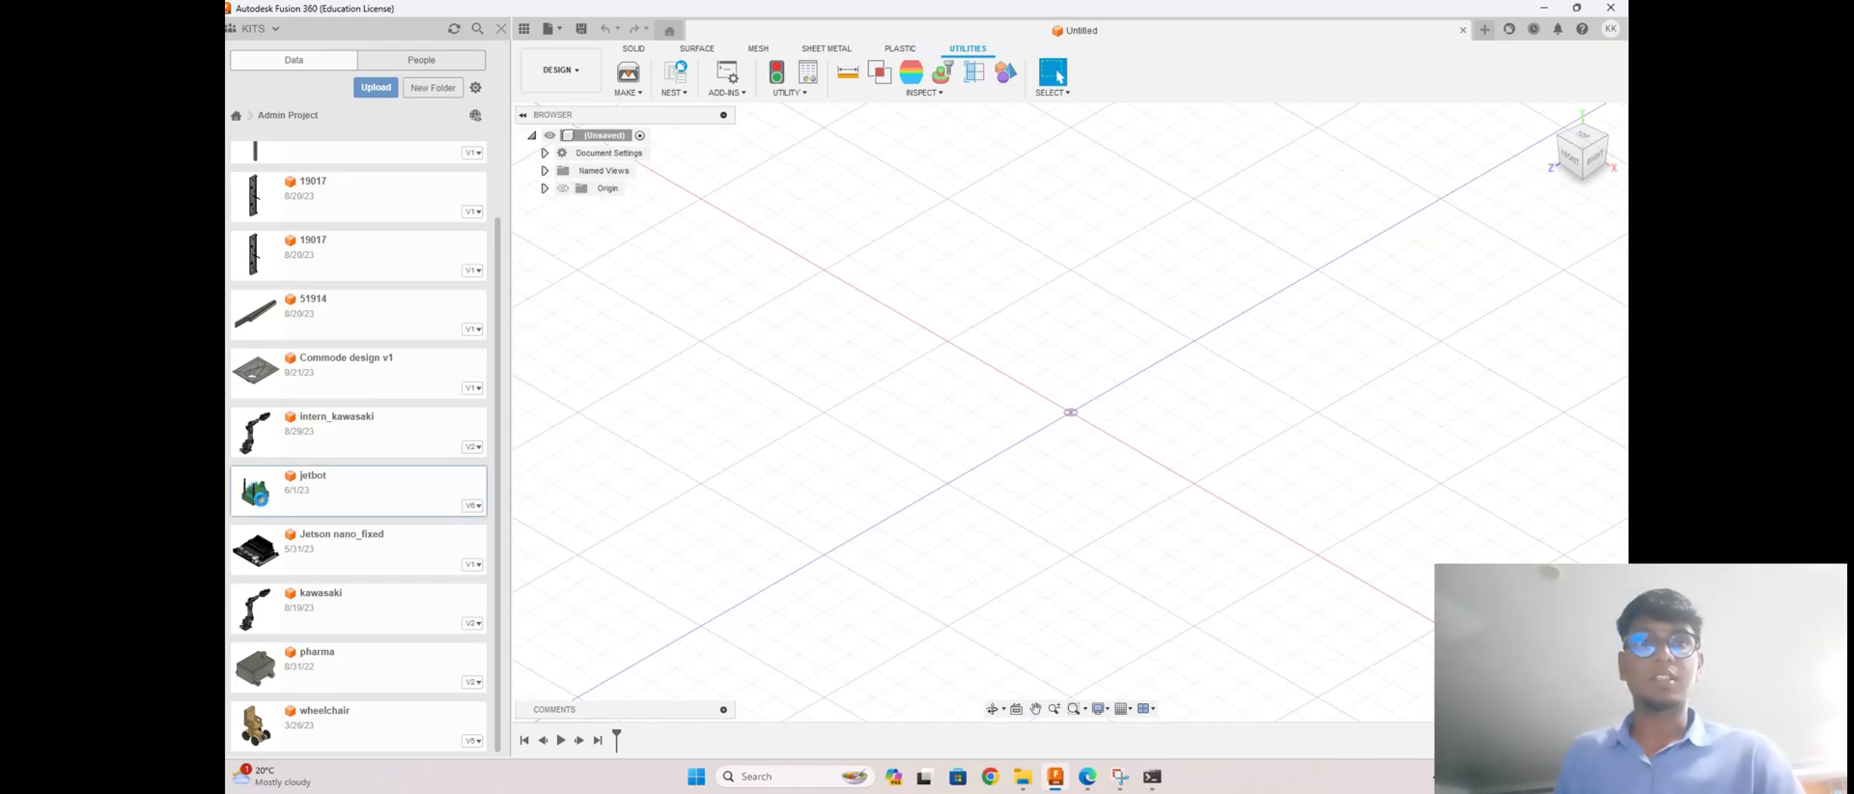